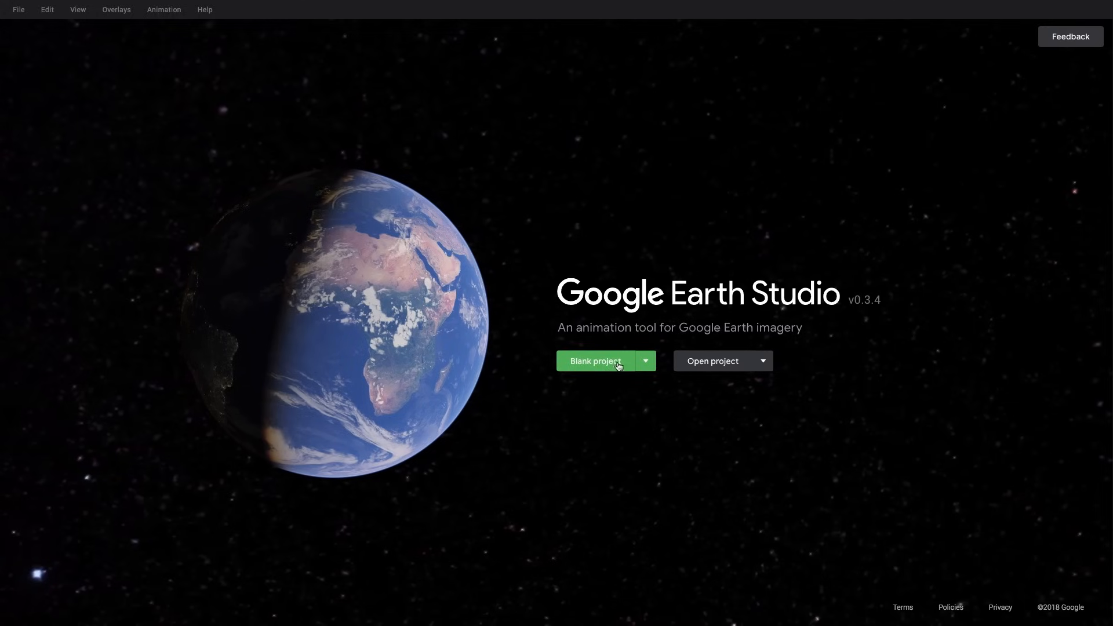
mouse_move(714, 365)
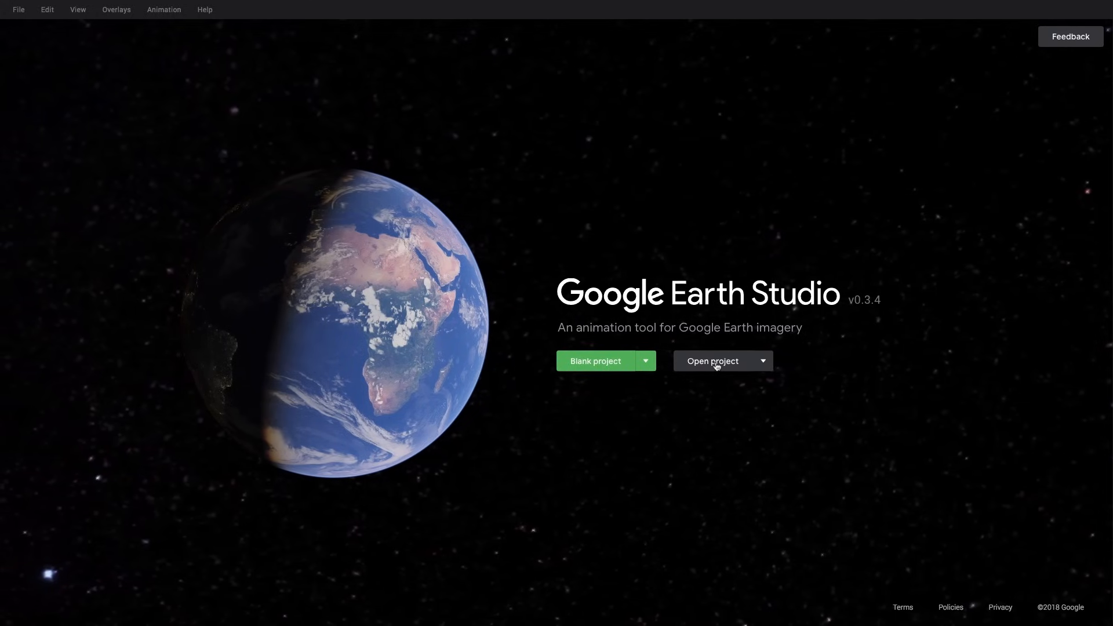
Create blank project 'GettingStarted' at 1920x1080, 450 frames, 30 FPS.
click(645, 361)
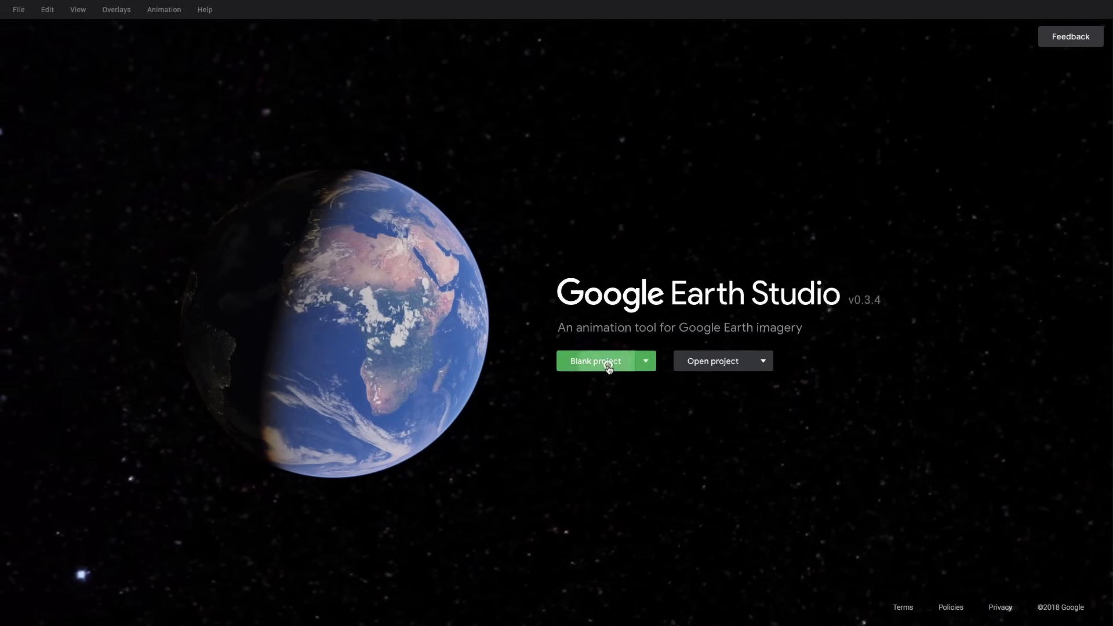
click(595, 361)
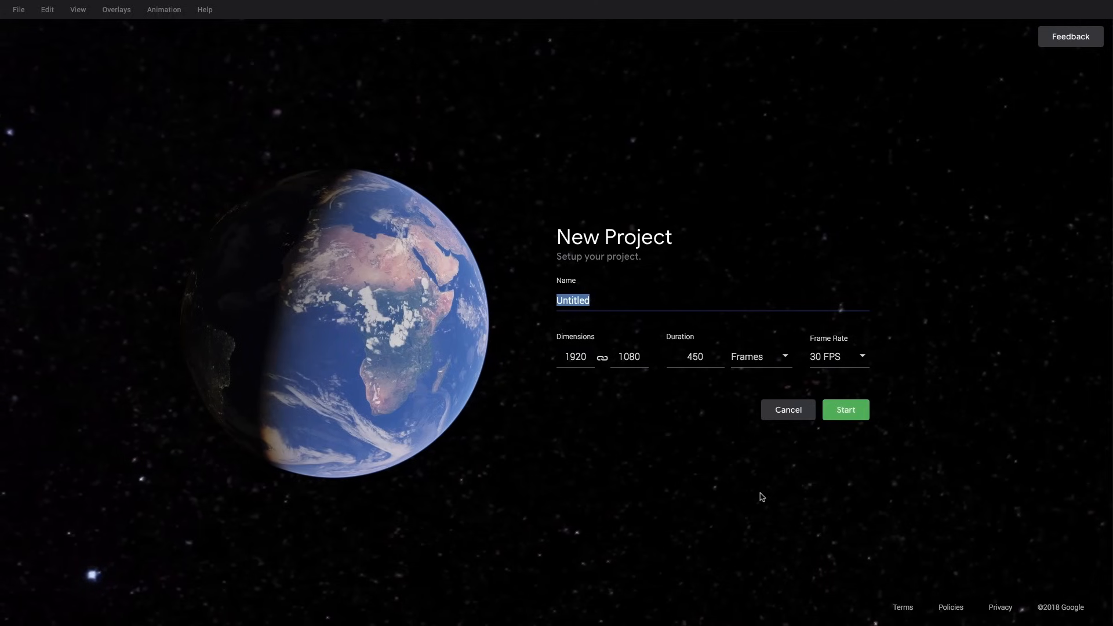
text(GettingStarte)
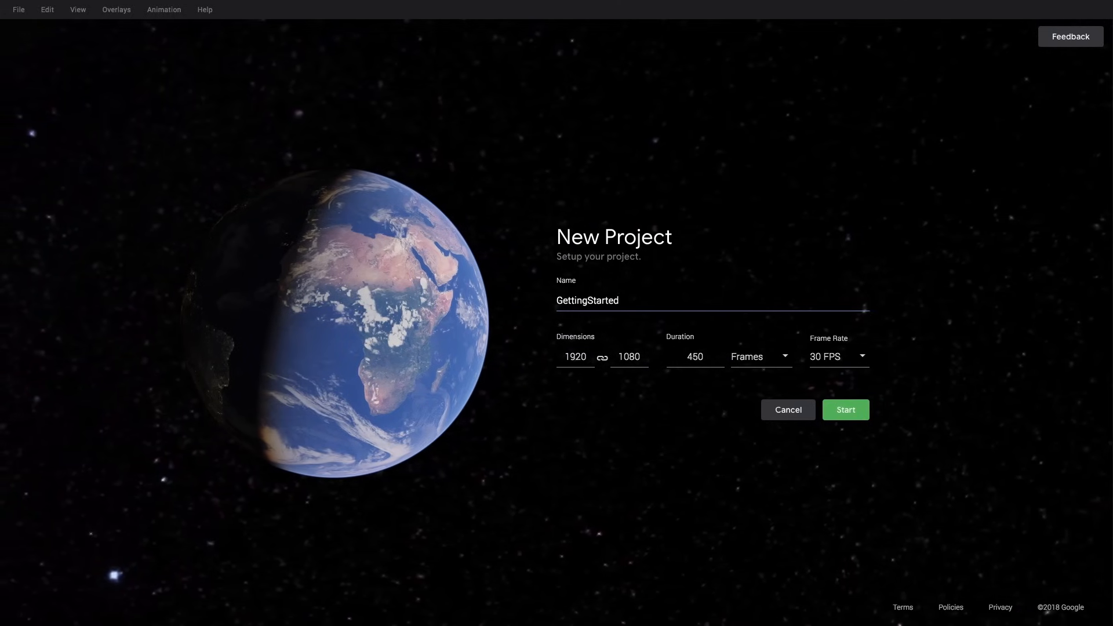
triple_click(586, 300)
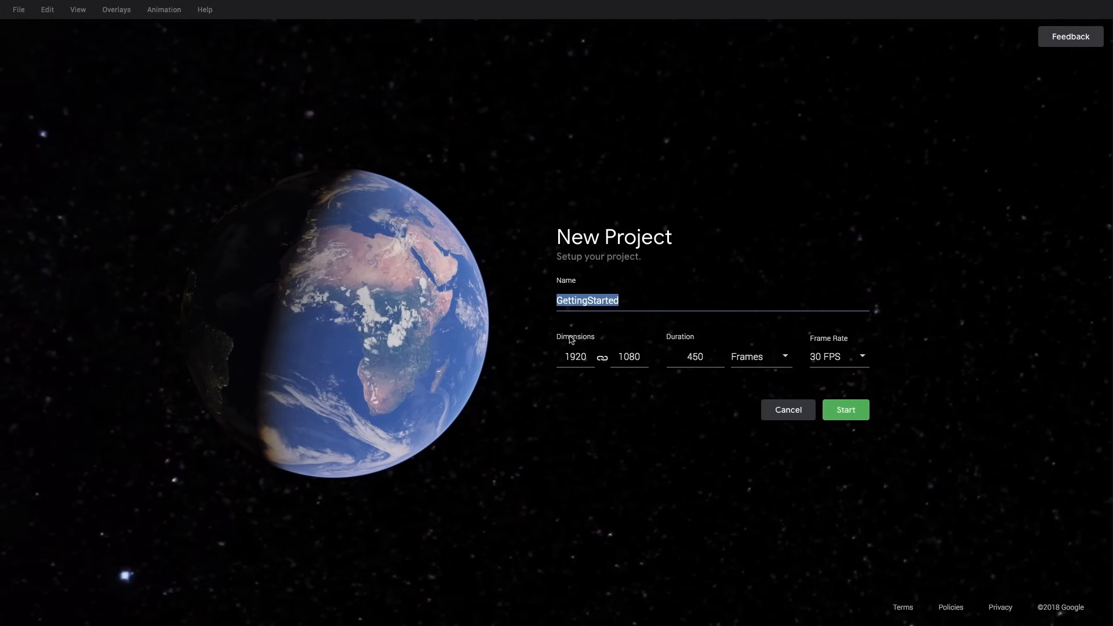
mouse_move(721, 341)
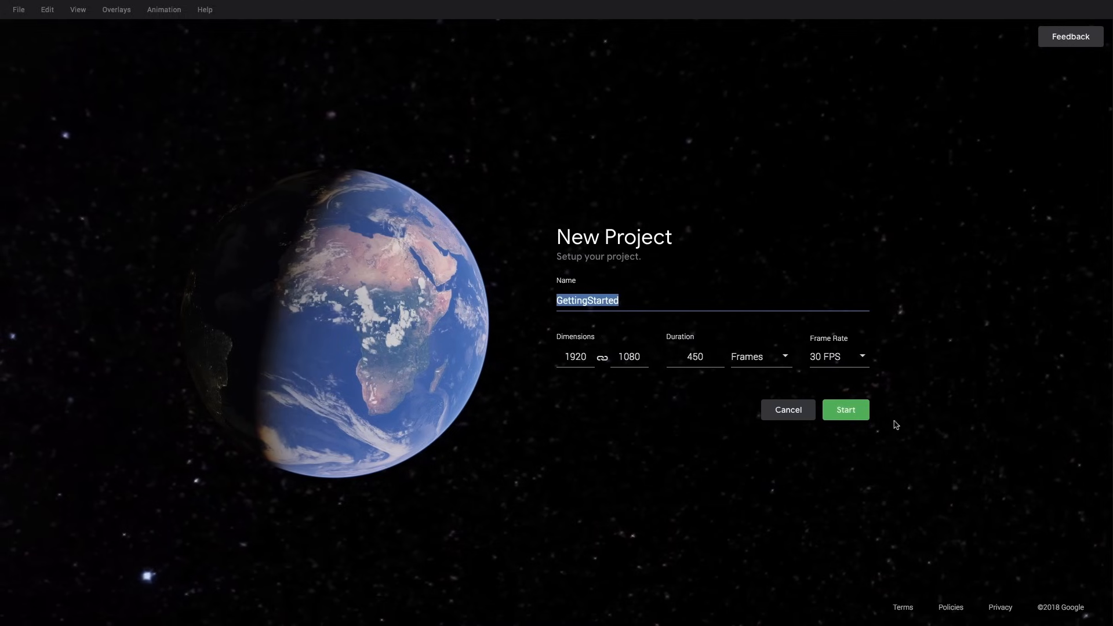
mouse_move(846, 410)
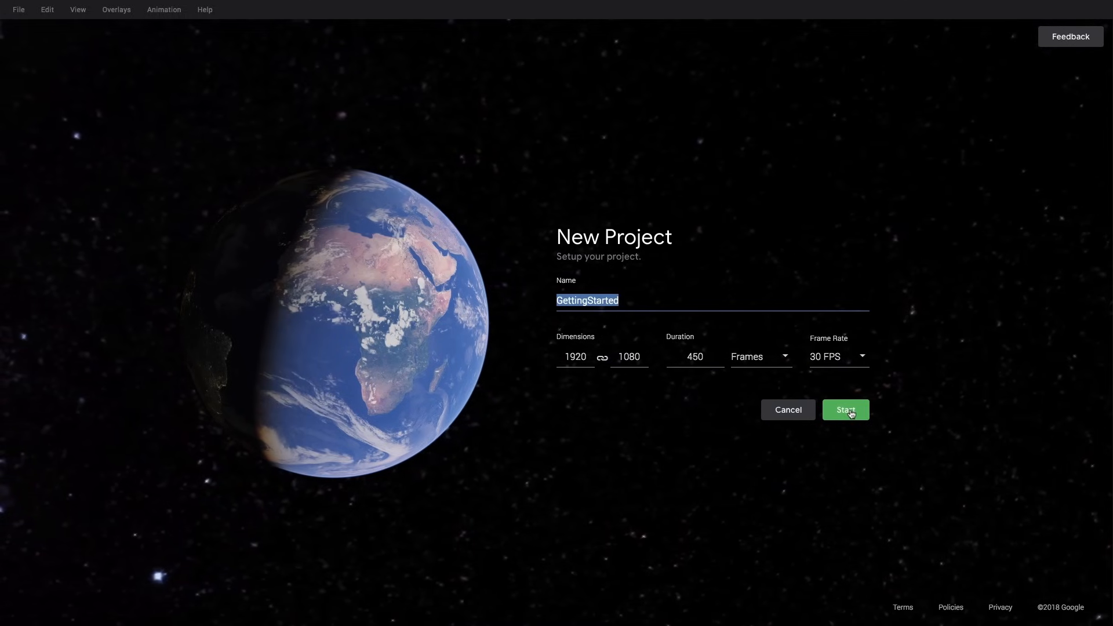
click(845, 410)
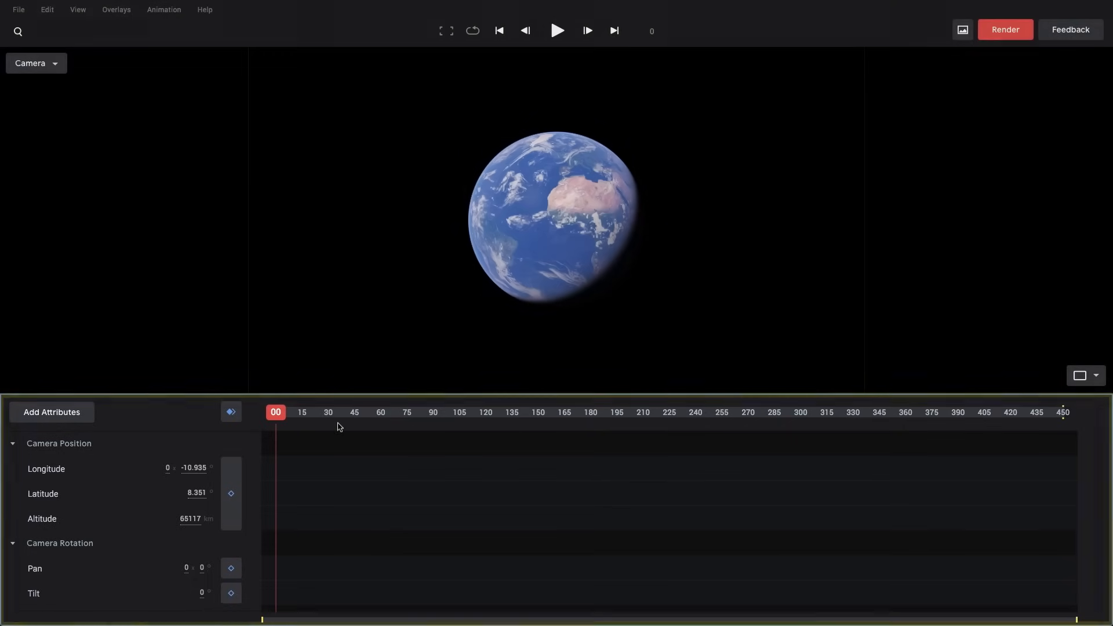
mouse_move(183, 440)
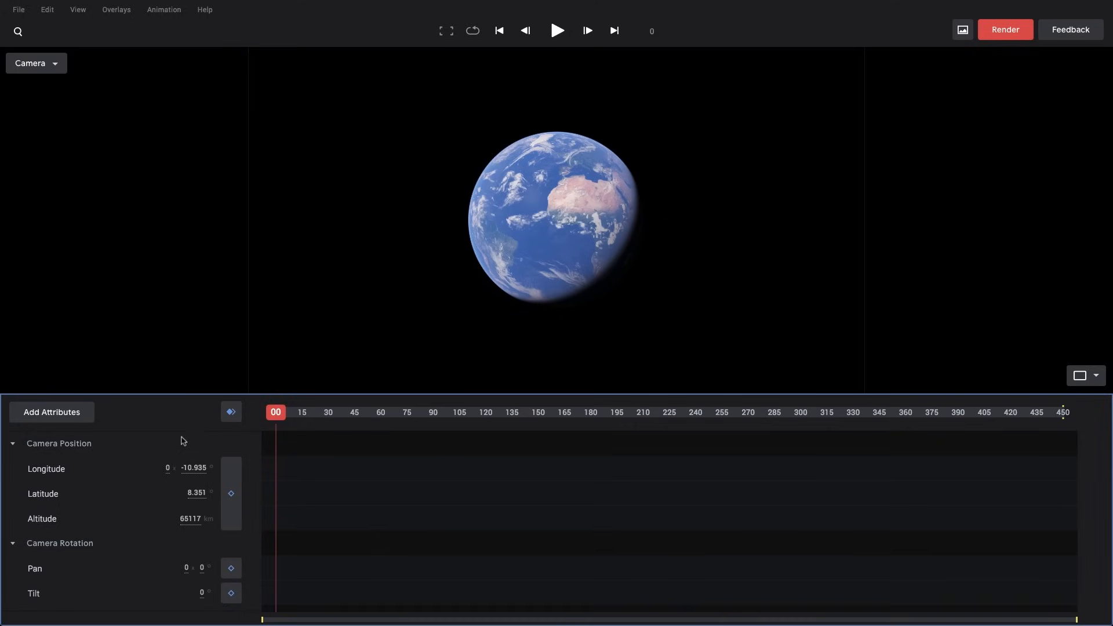
mouse_move(496, 481)
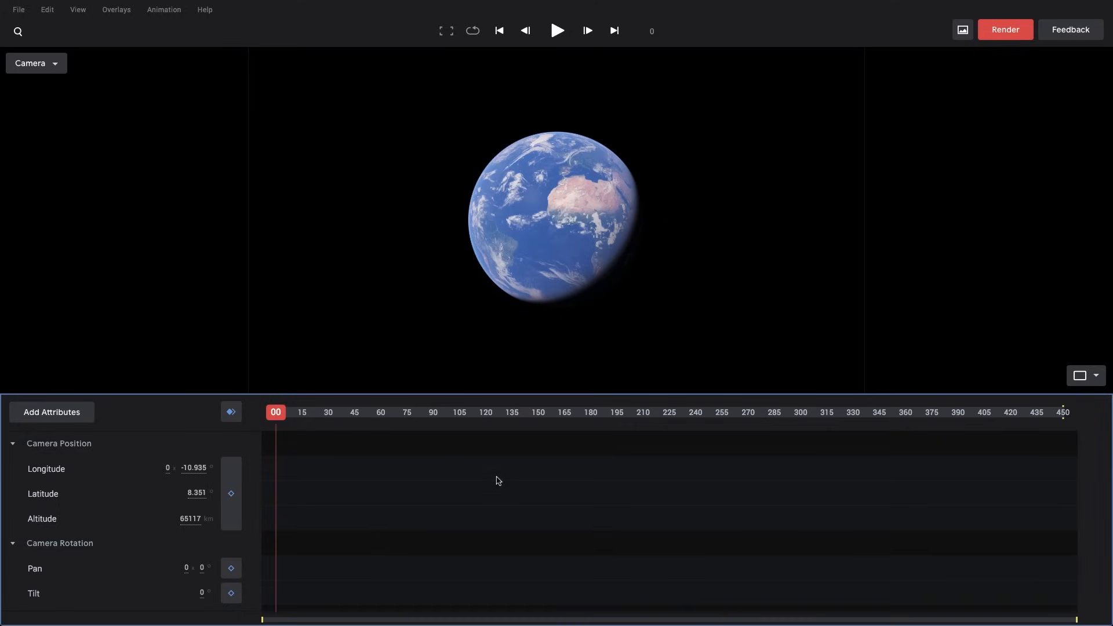
mouse_move(89, 442)
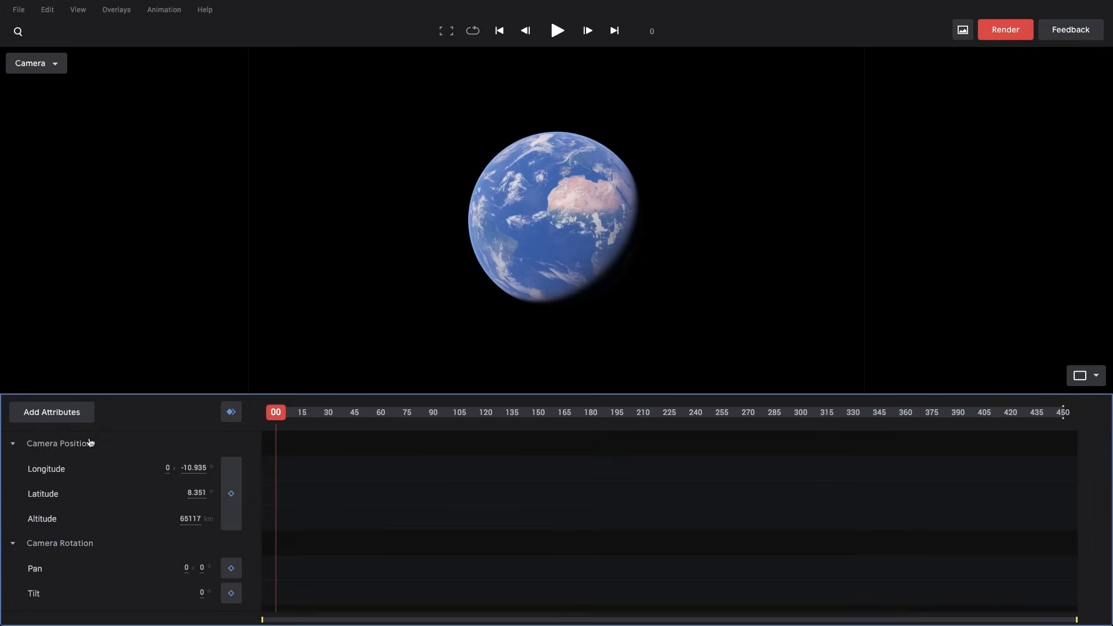
mouse_move(105, 568)
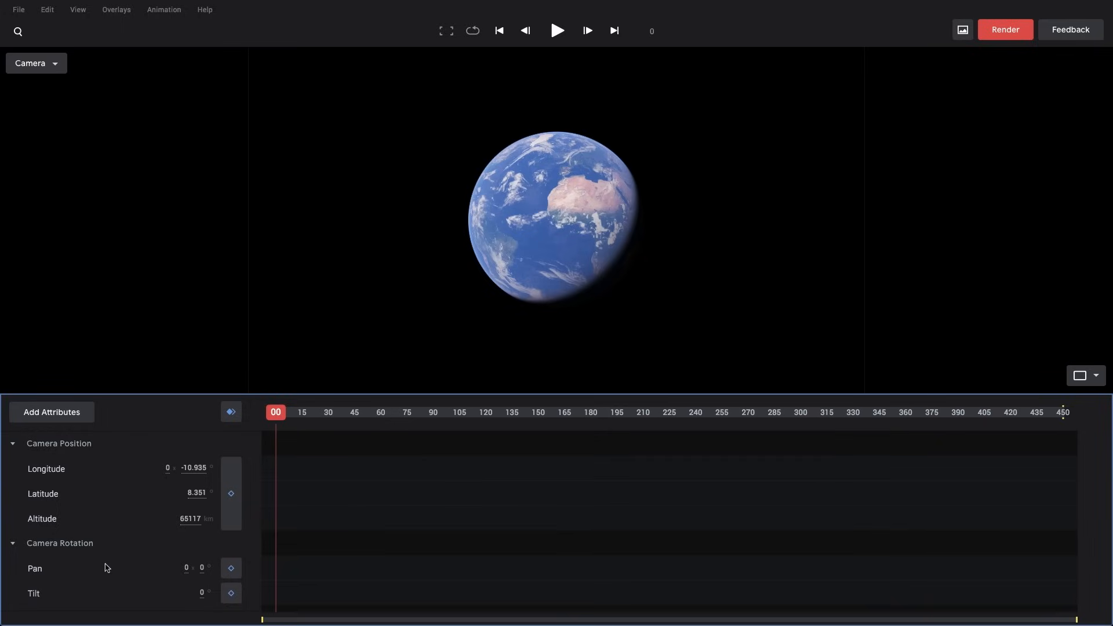
mouse_move(52, 470)
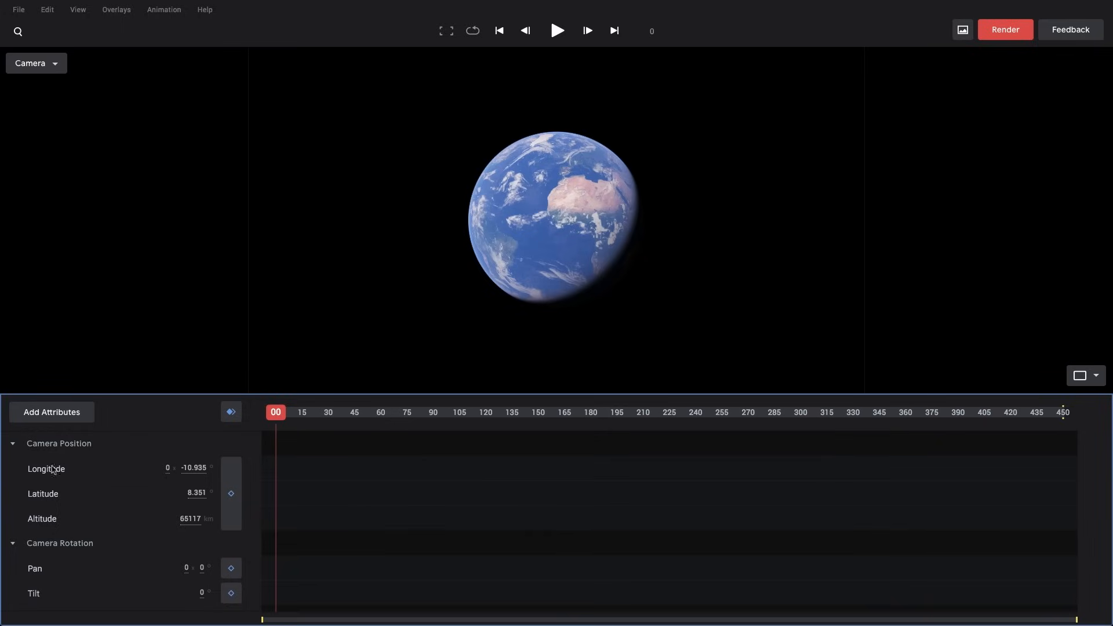
mouse_move(50, 549)
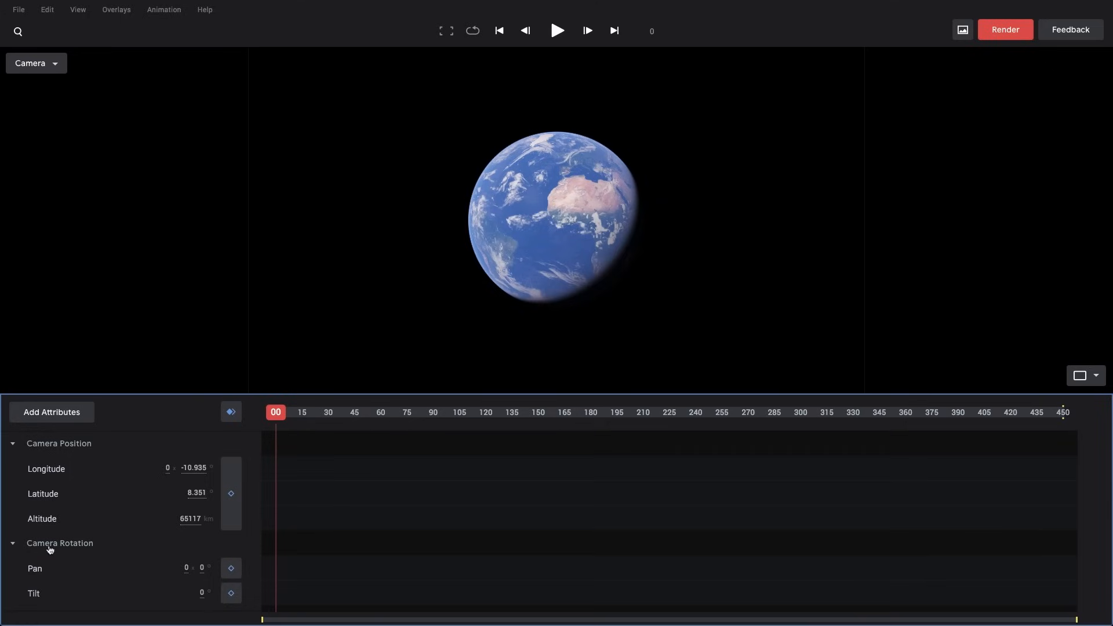
mouse_move(152, 530)
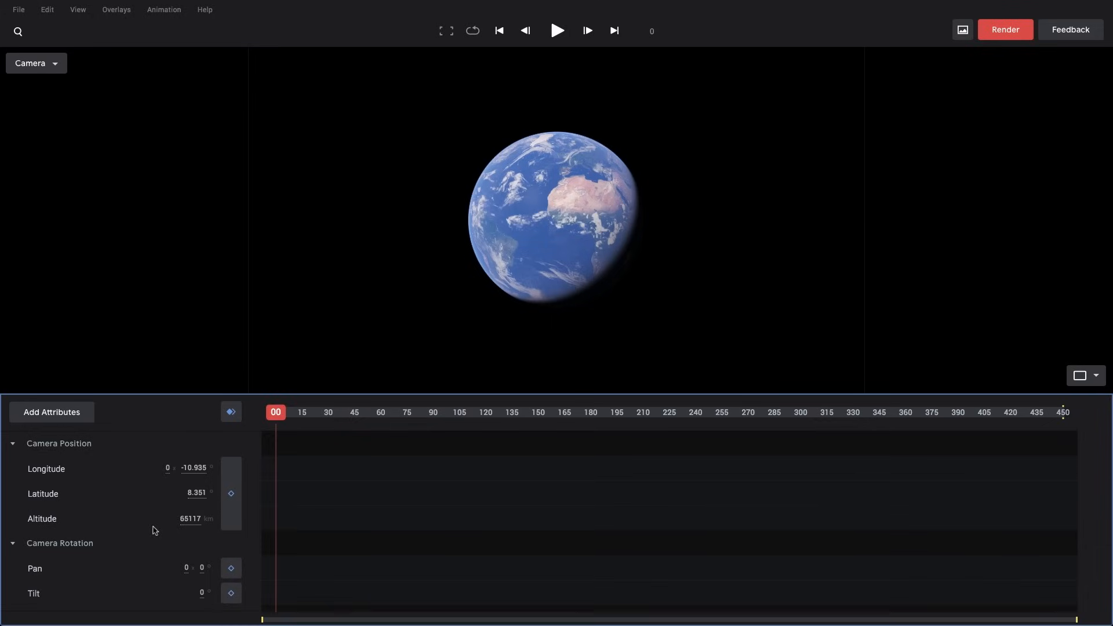
mouse_move(238, 501)
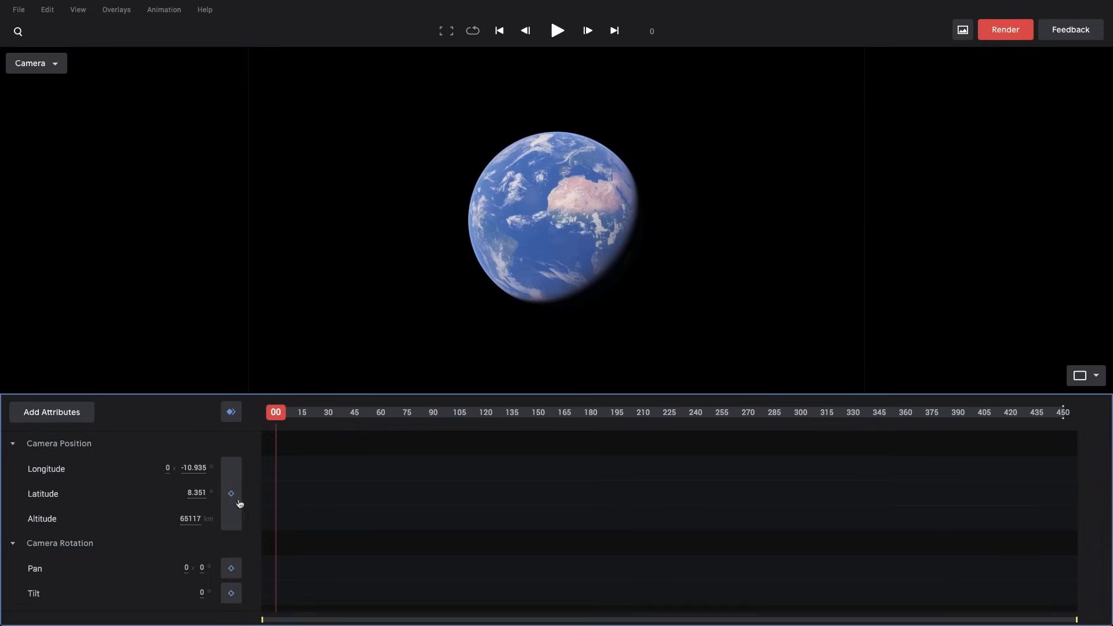
mouse_move(324, 434)
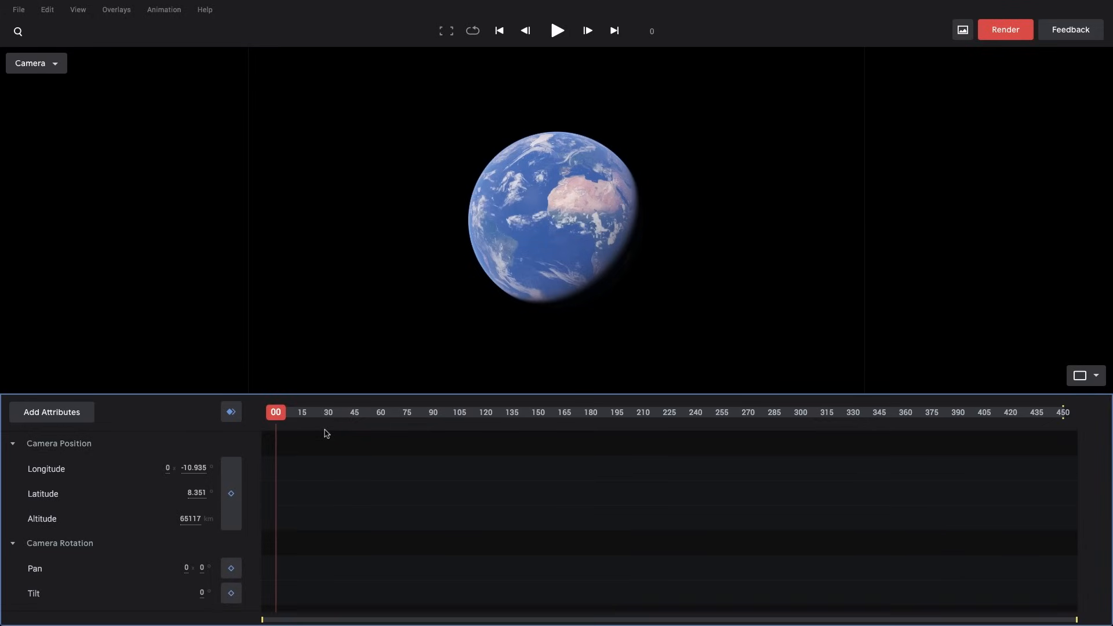
mouse_move(291, 421)
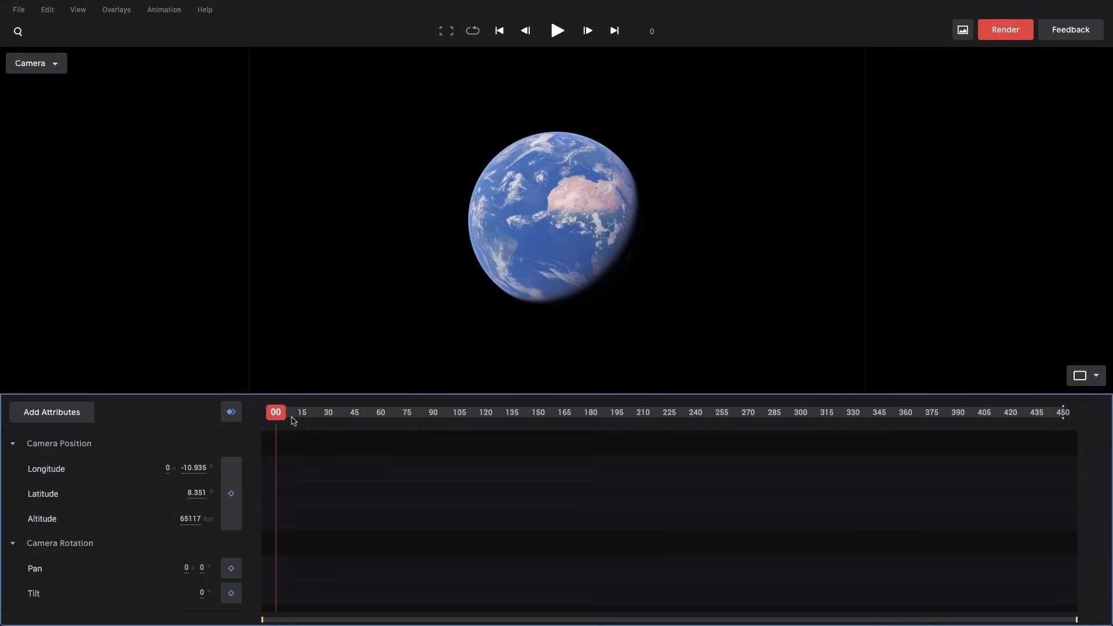
mouse_move(575, 424)
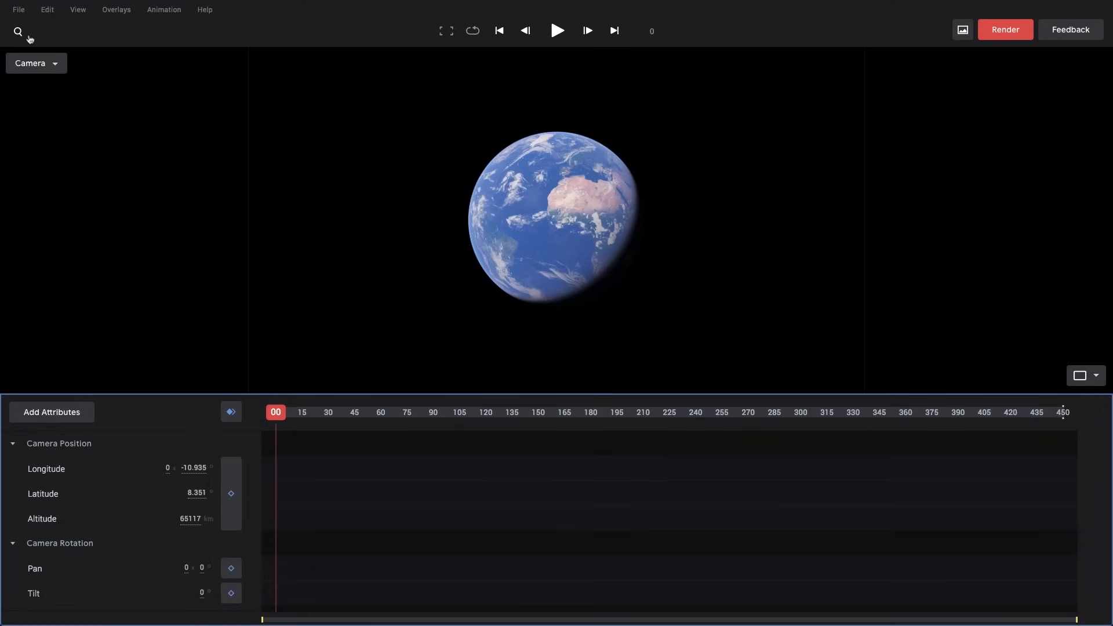
mouse_move(961, 29)
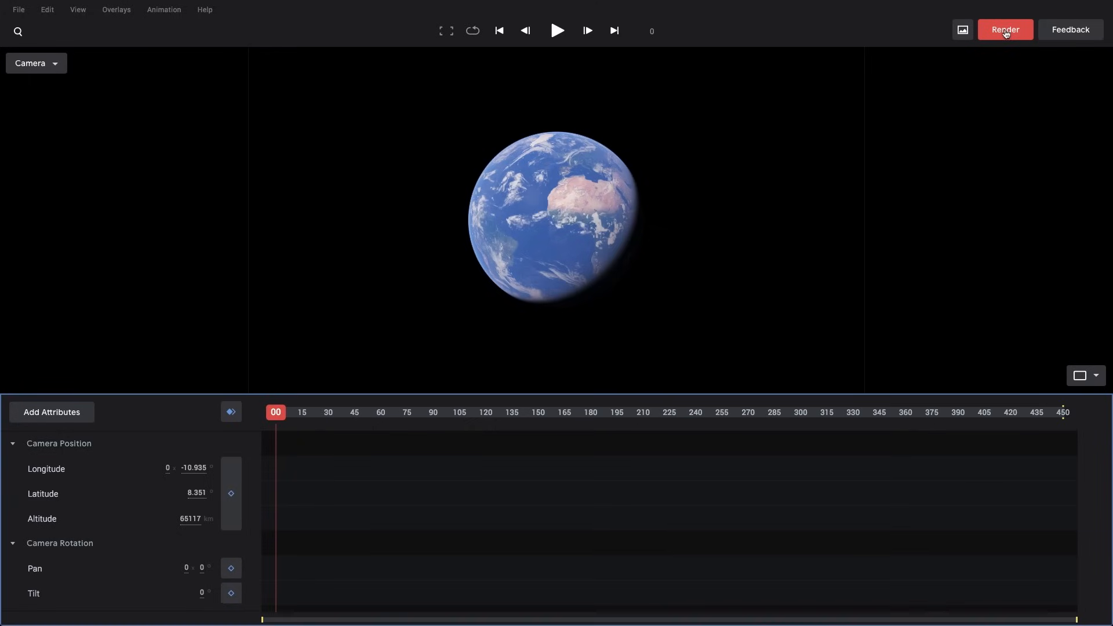
mouse_move(692, 26)
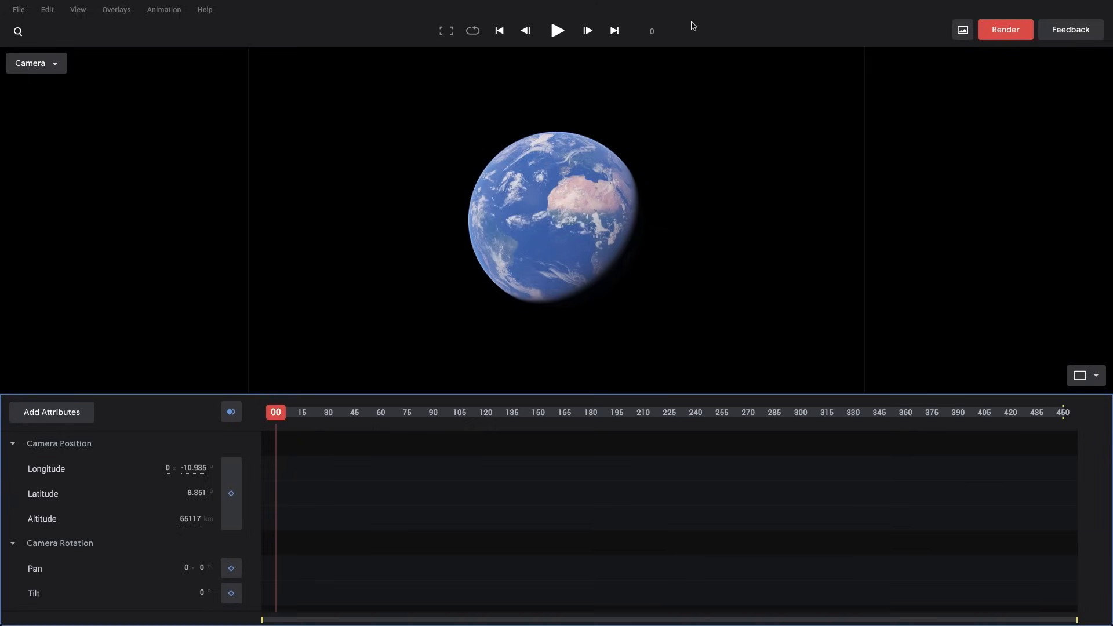
mouse_move(574, 212)
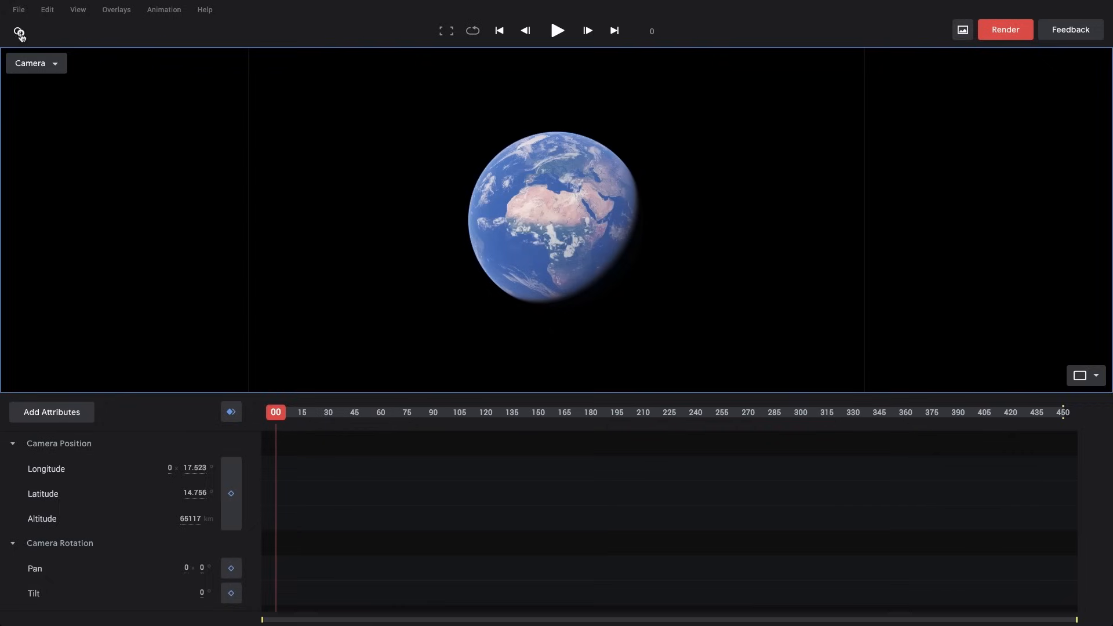
Search for and fly the camera to Tokyo, Japan.
click(18, 31)
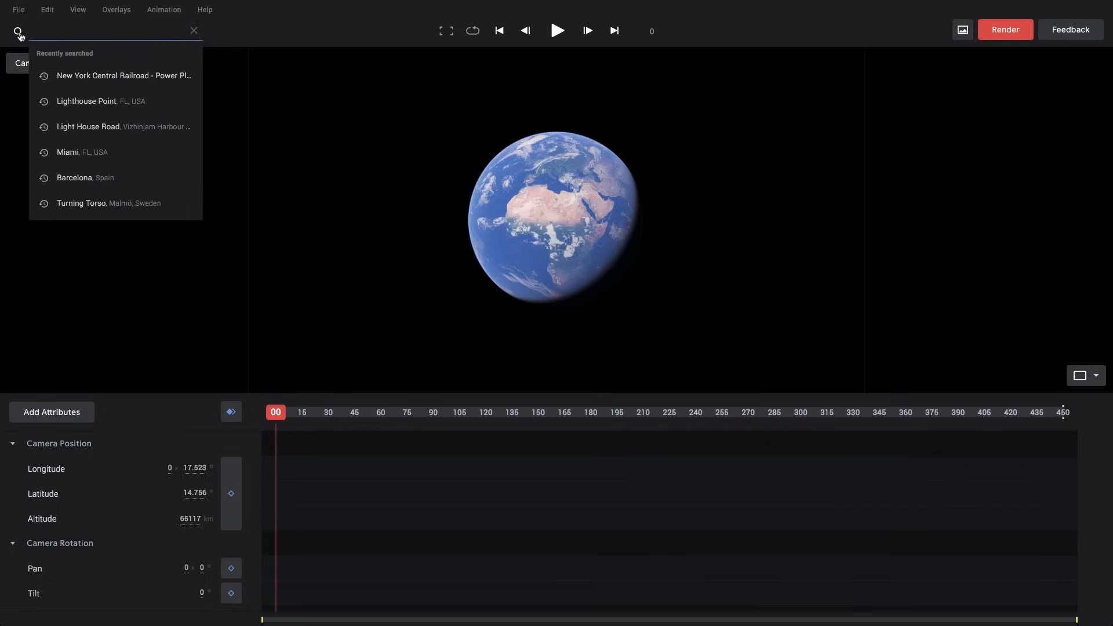
text(tok)
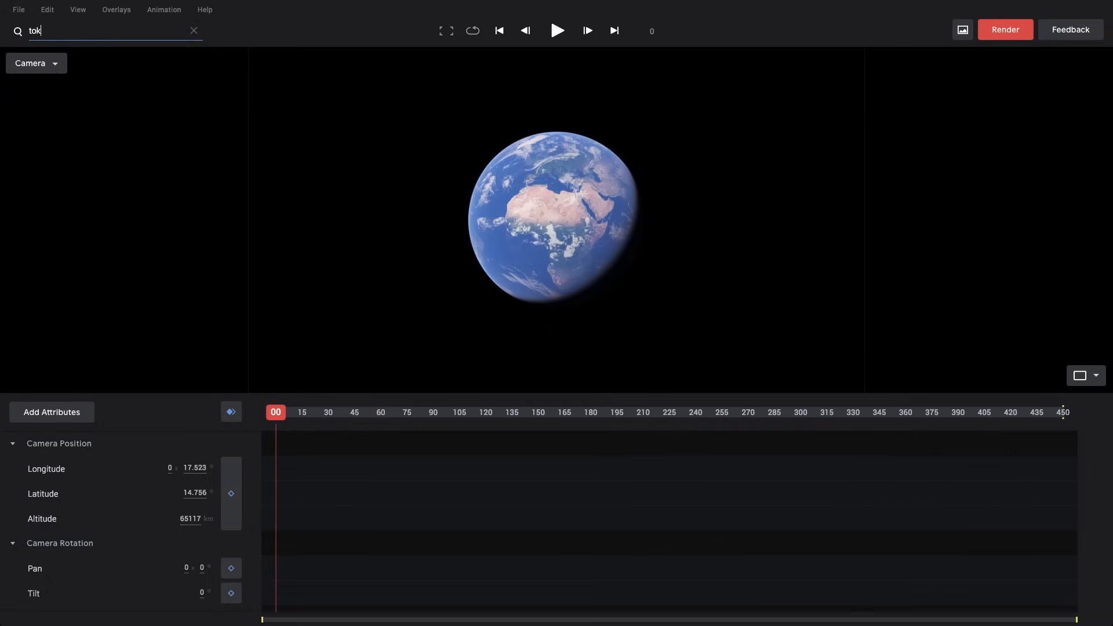
text(Tokyo, Japan)
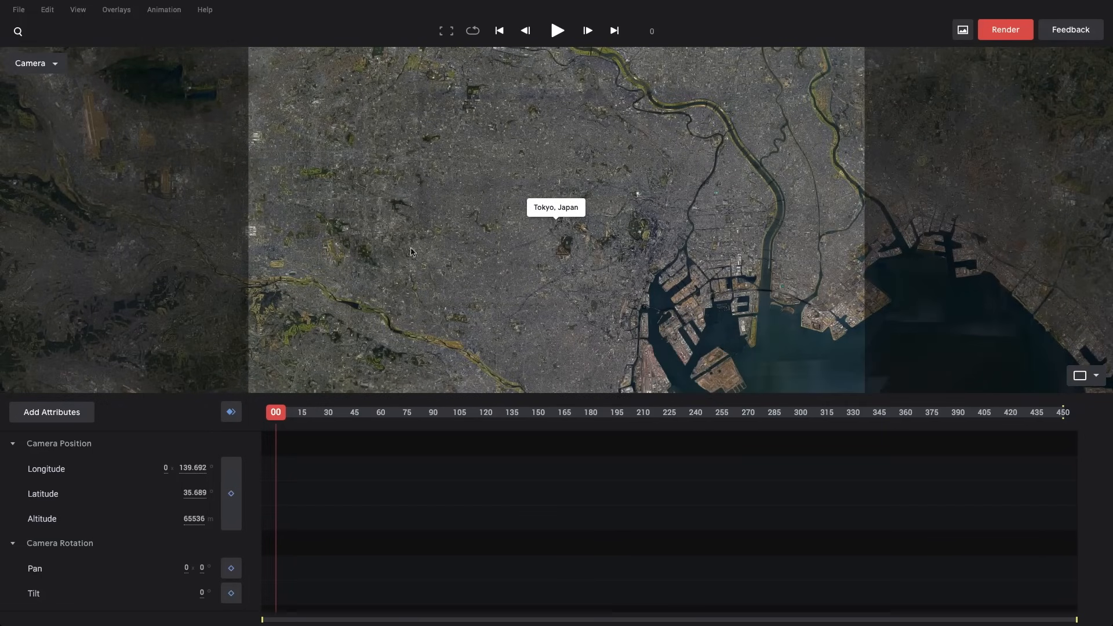
mouse_move(497, 257)
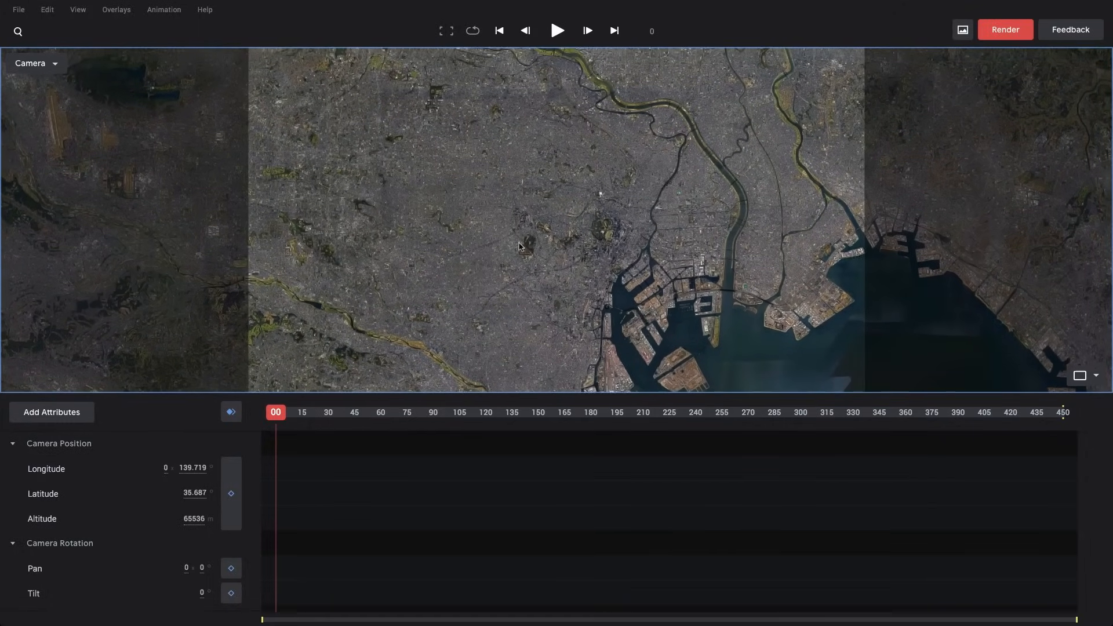
Zoom the camera down to about 986 m over Tokyo's high-rises.
scroll(up, 3)
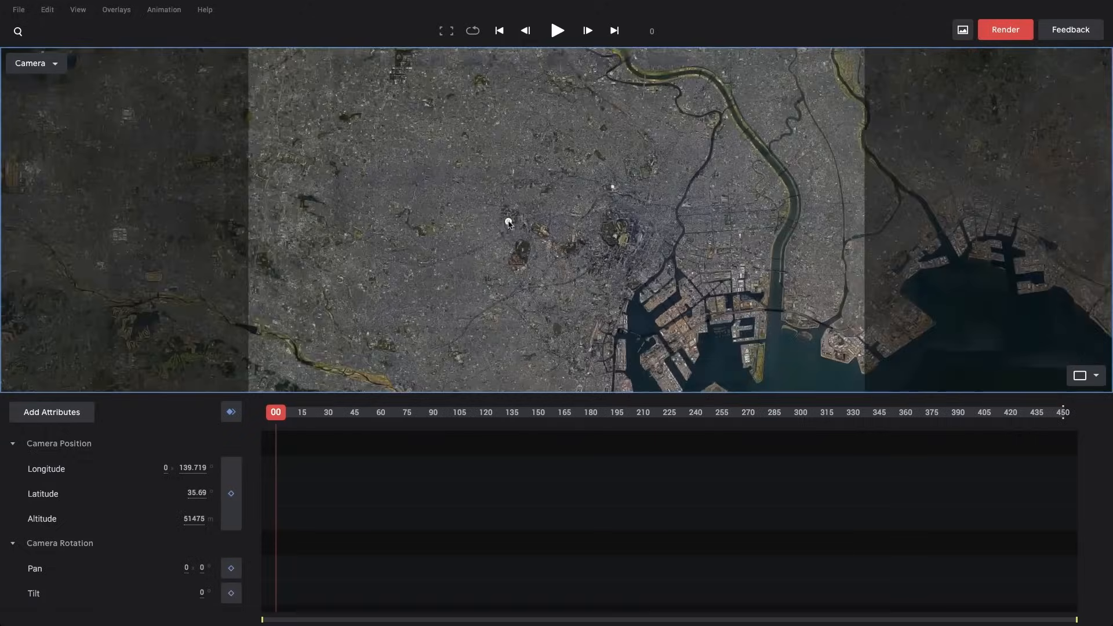
scroll(up, 3)
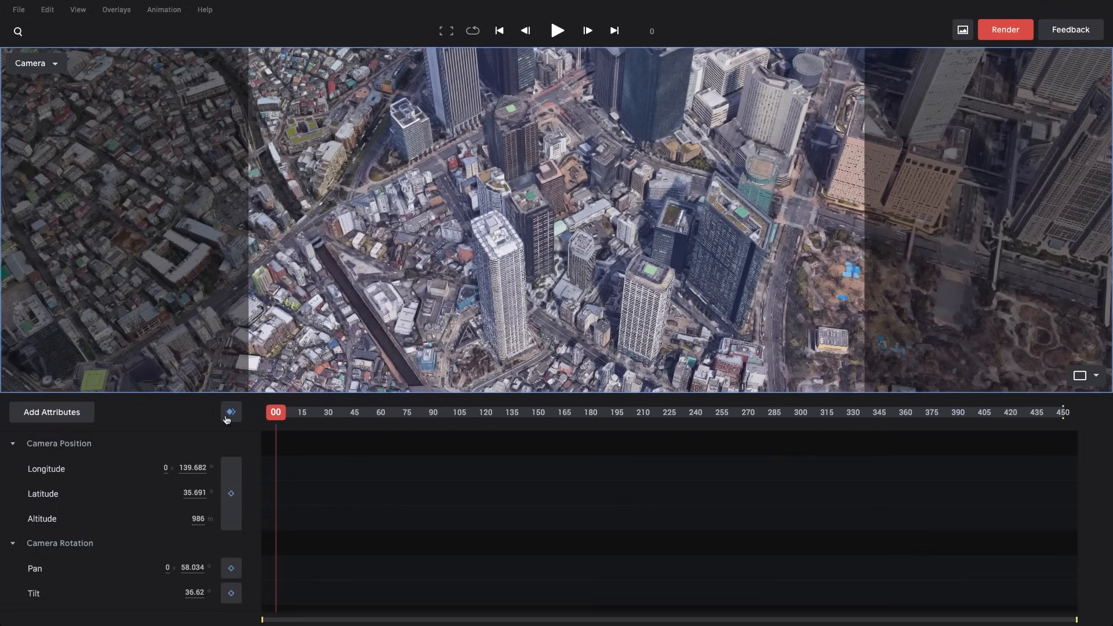
Key longitude, latitude, altitude, pan and tilt at frame 0.
click(231, 412)
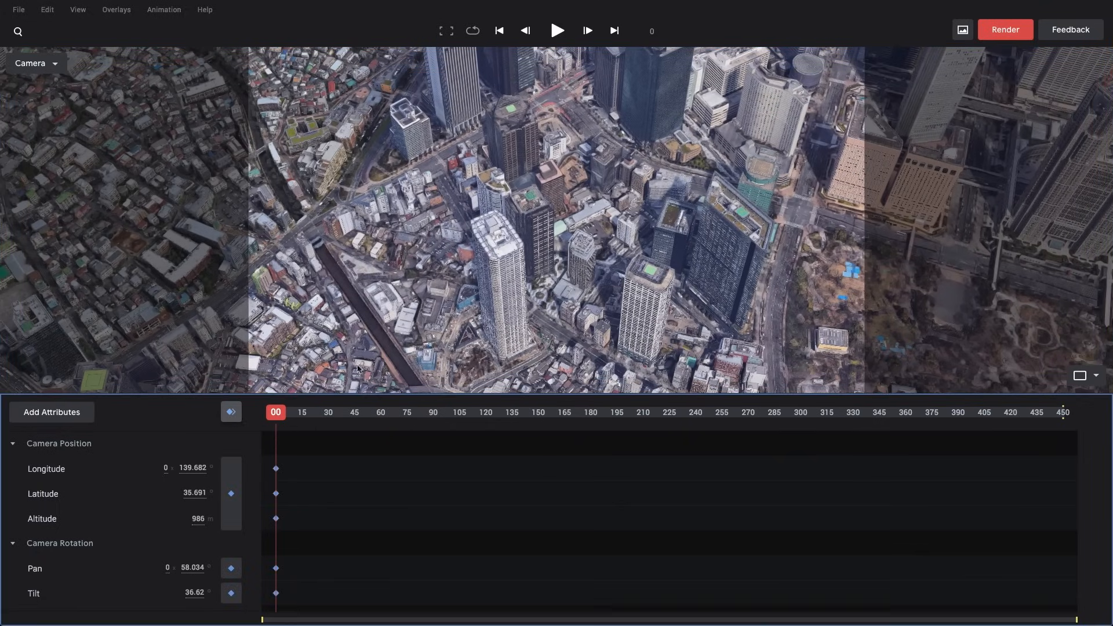
mouse_move(610, 266)
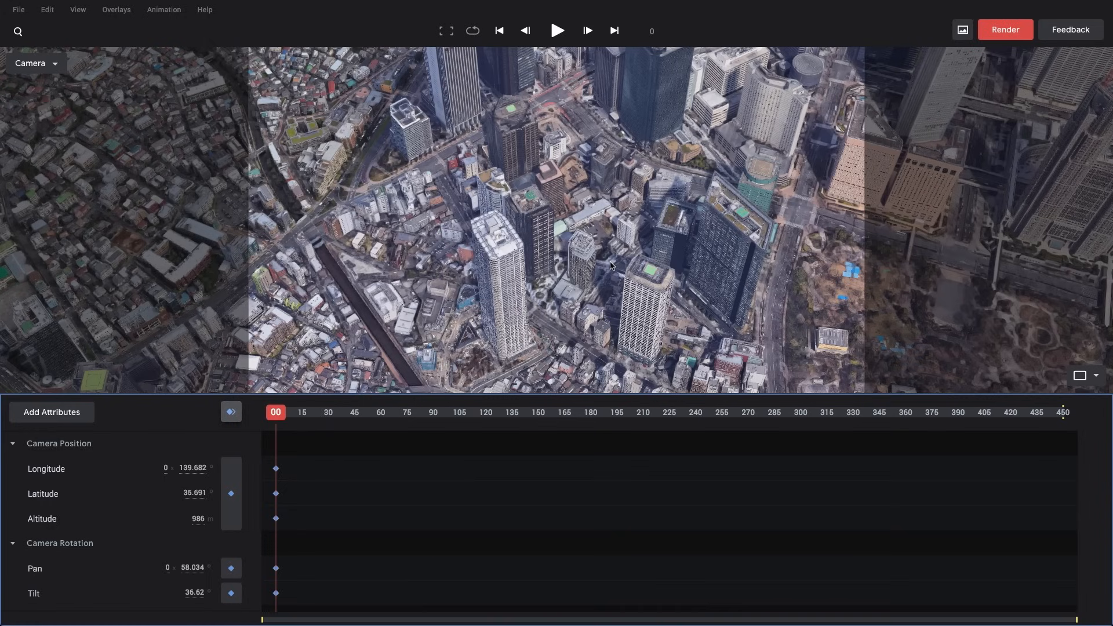
mouse_move(172, 490)
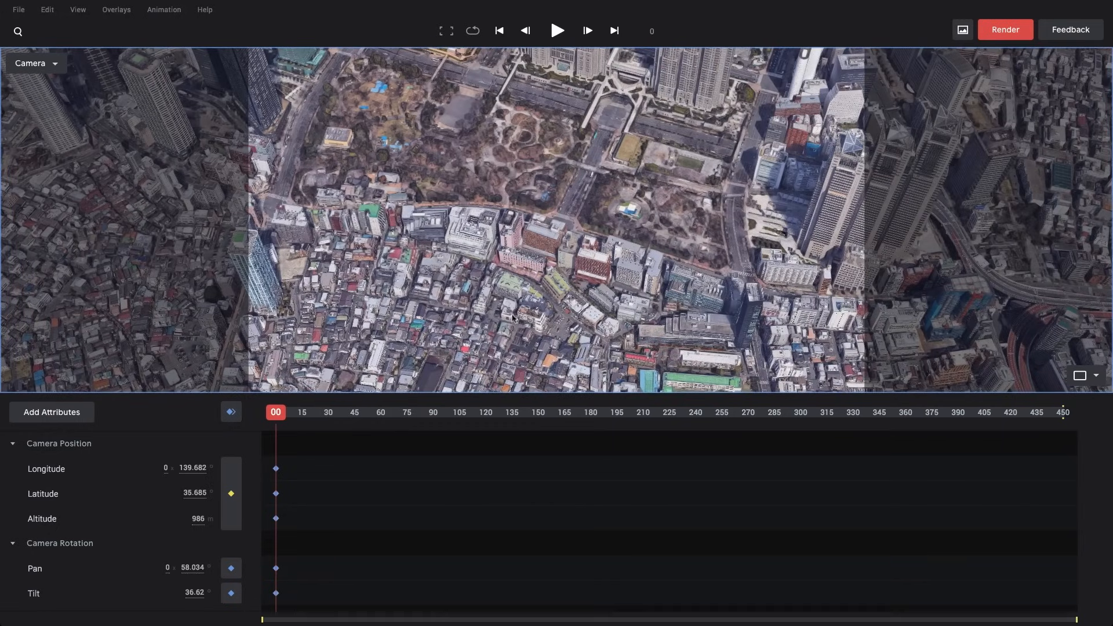
mouse_move(381, 461)
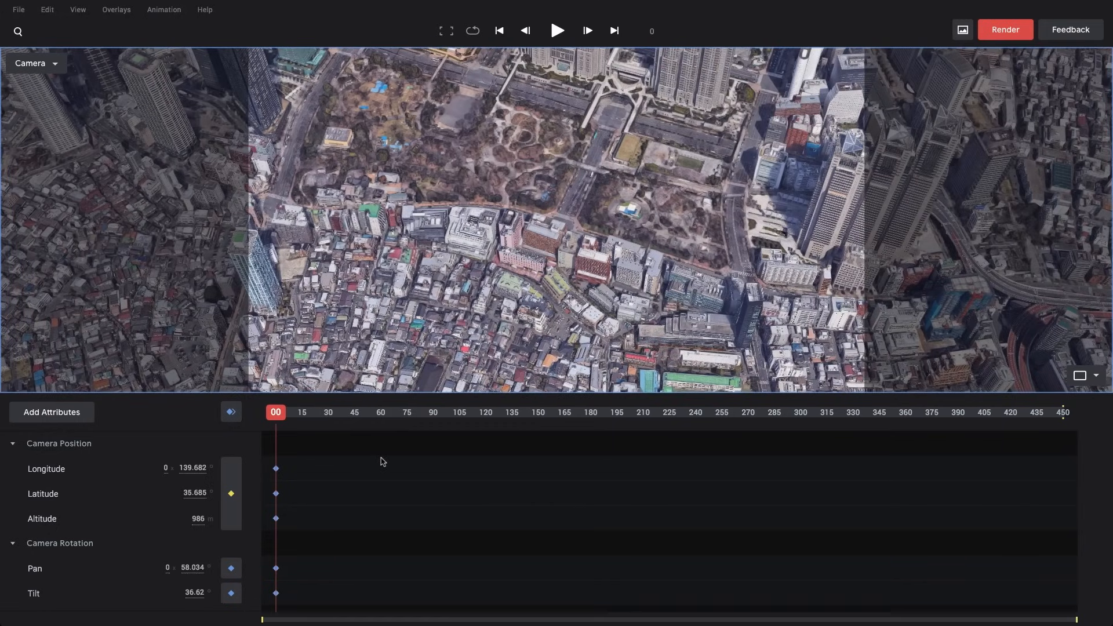
mouse_move(376, 461)
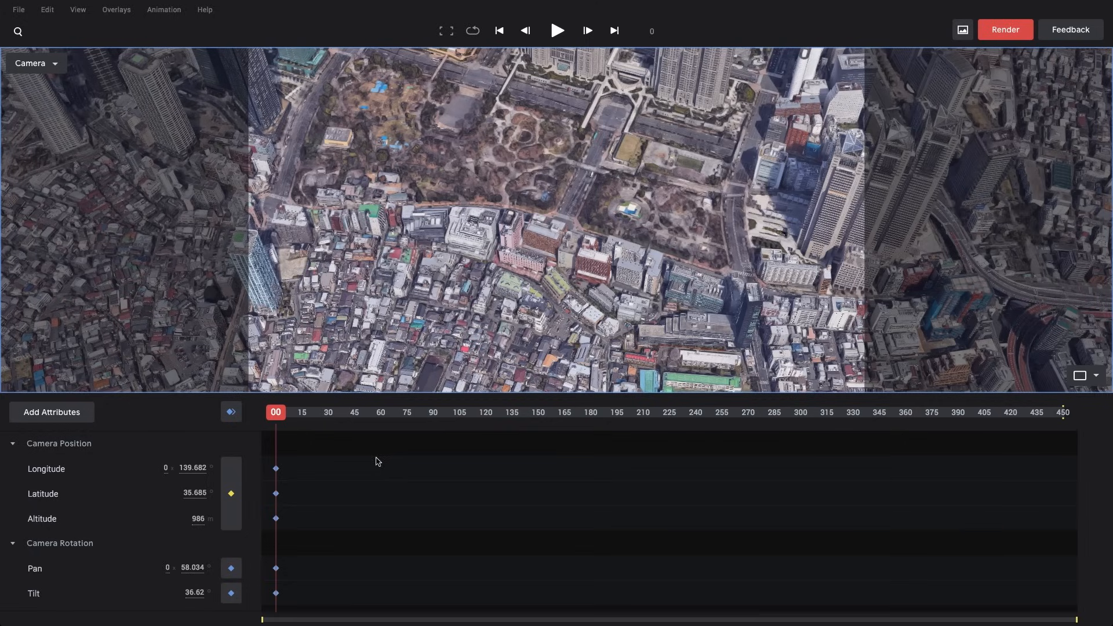
mouse_move(224, 493)
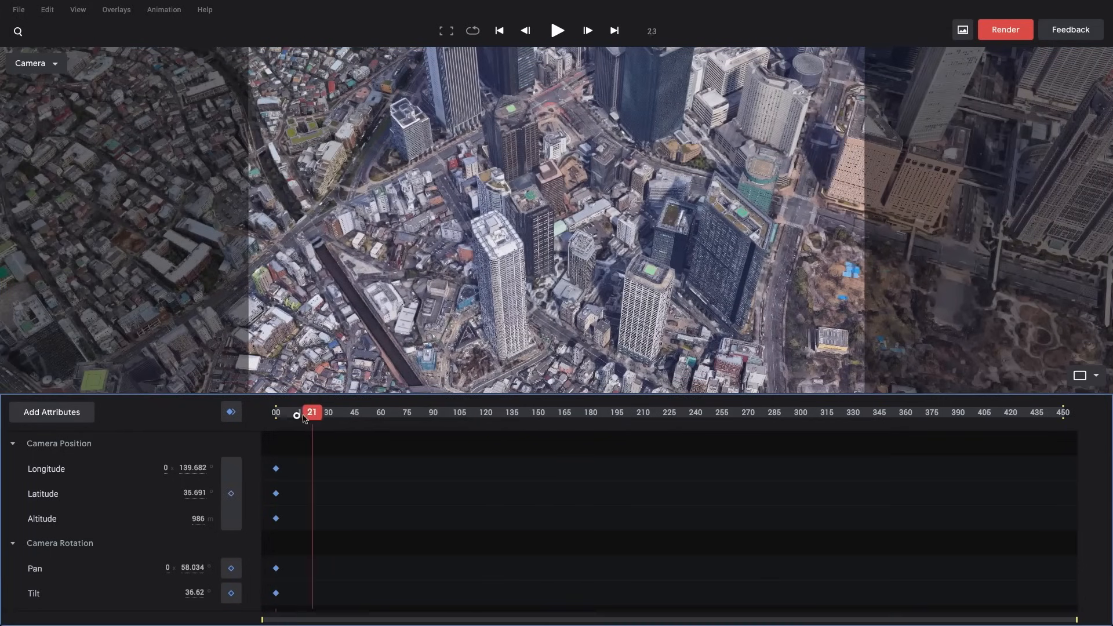
Move the playhead to the final frame 450.
click(499, 29)
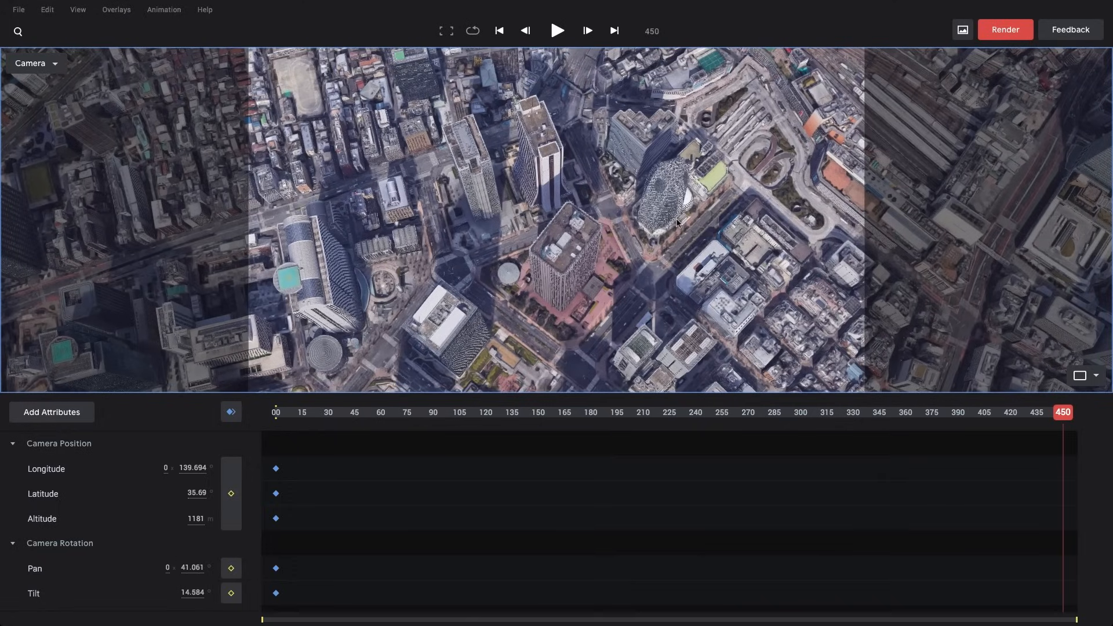
mouse_move(240, 585)
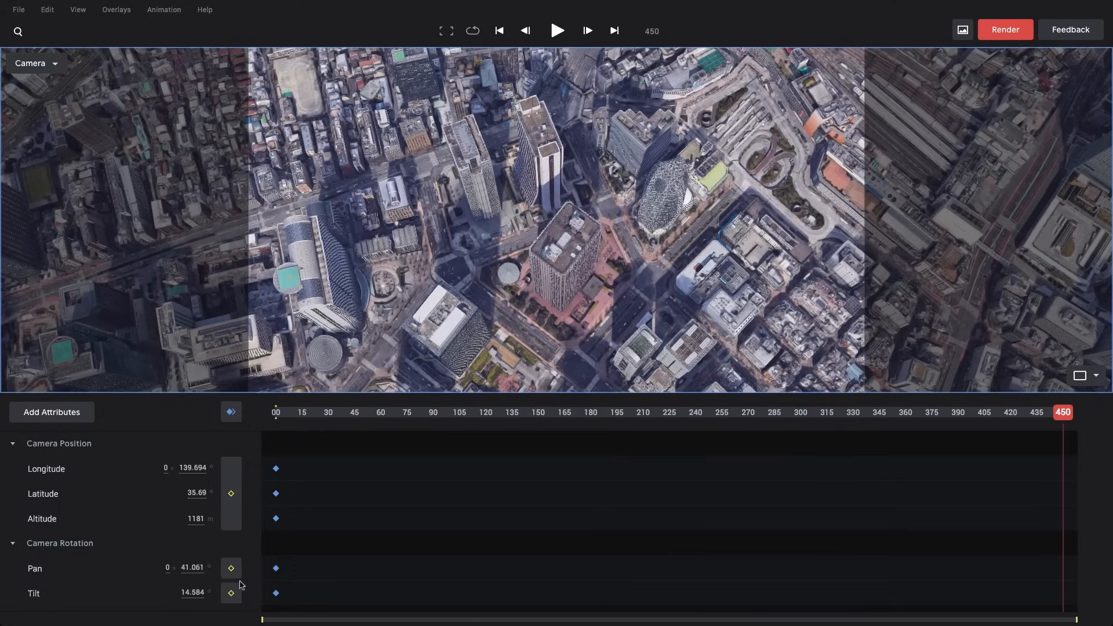
mouse_move(254, 453)
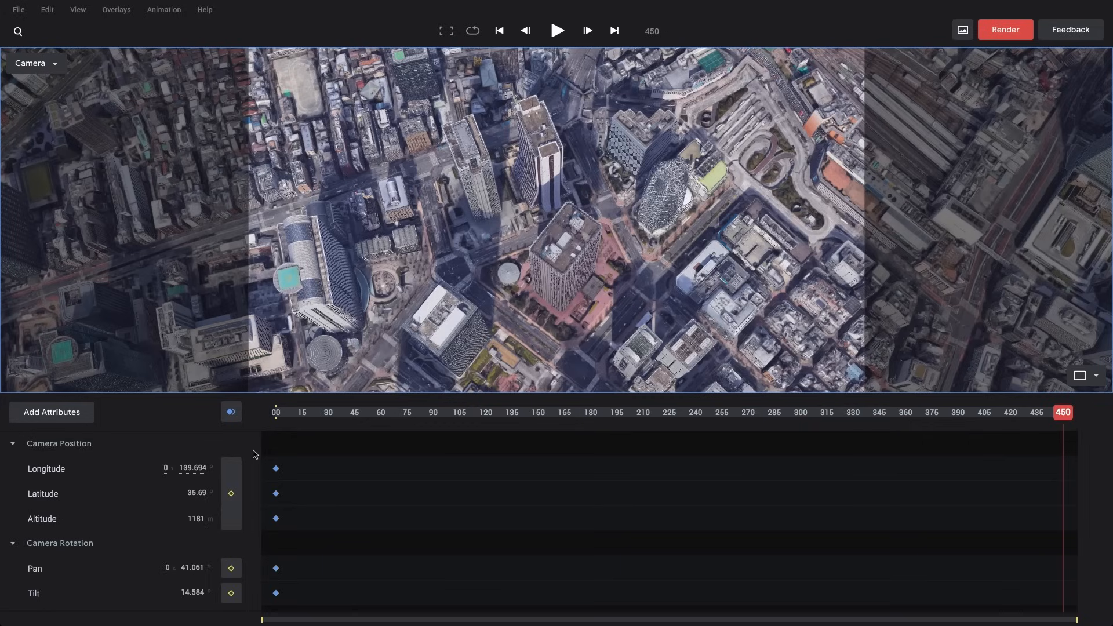
mouse_move(1050, 540)
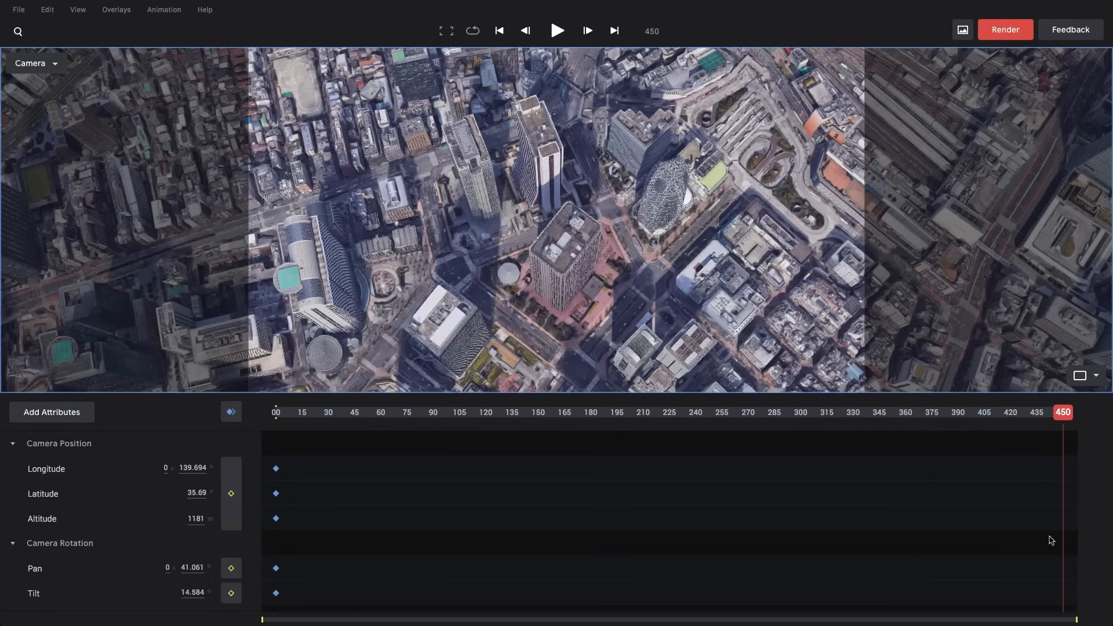
mouse_move(230, 478)
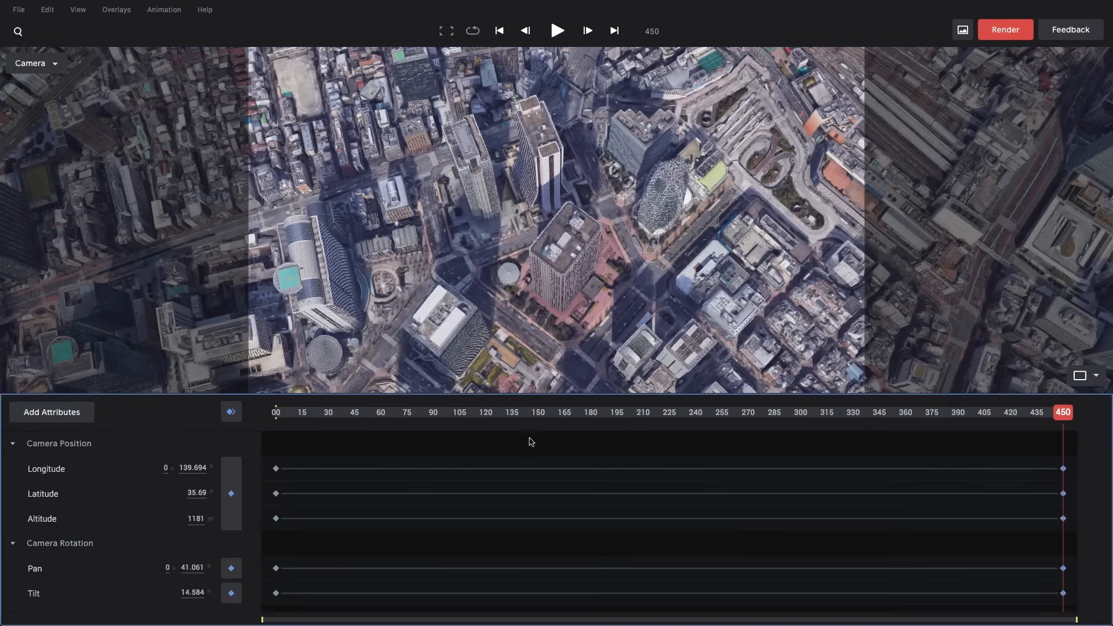
mouse_move(559, 445)
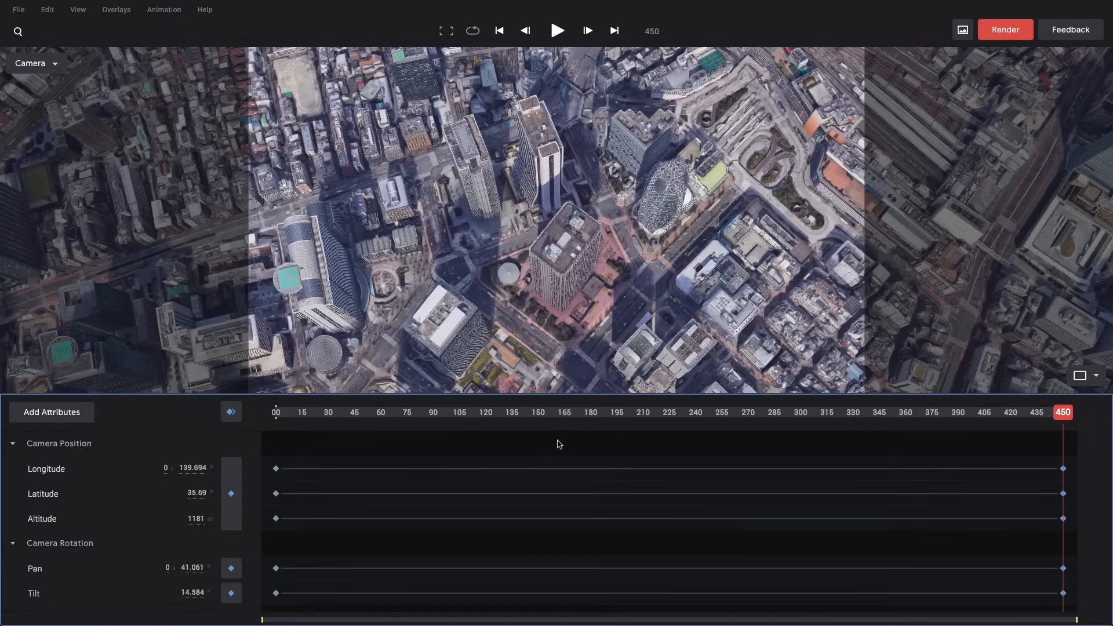
mouse_move(733, 447)
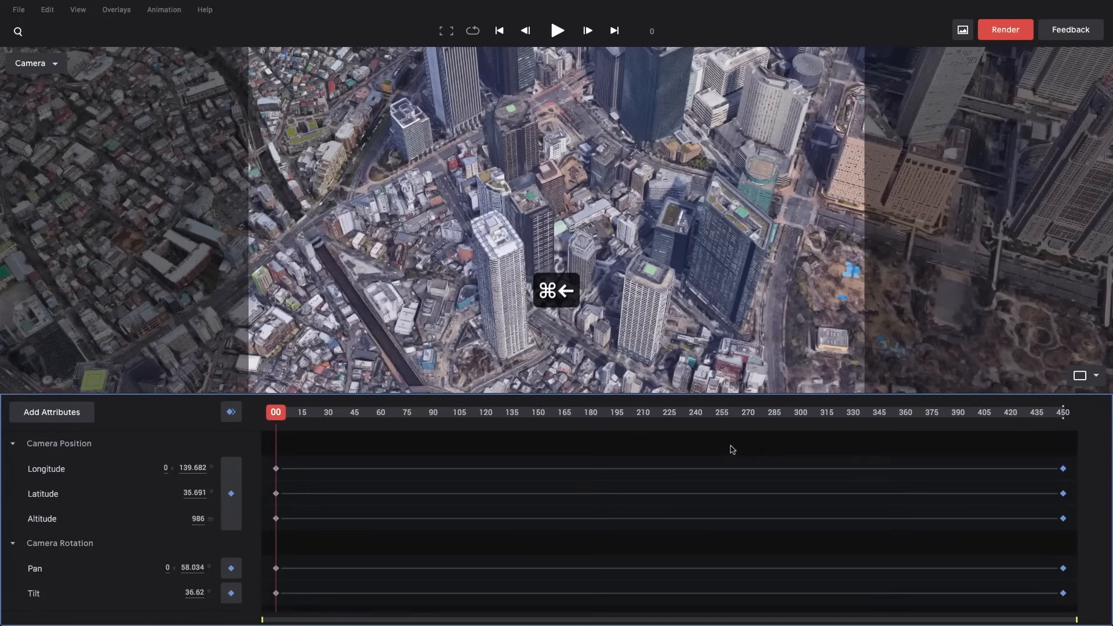
Play the flyover preview through to frame 450, then stop it.
click(557, 31)
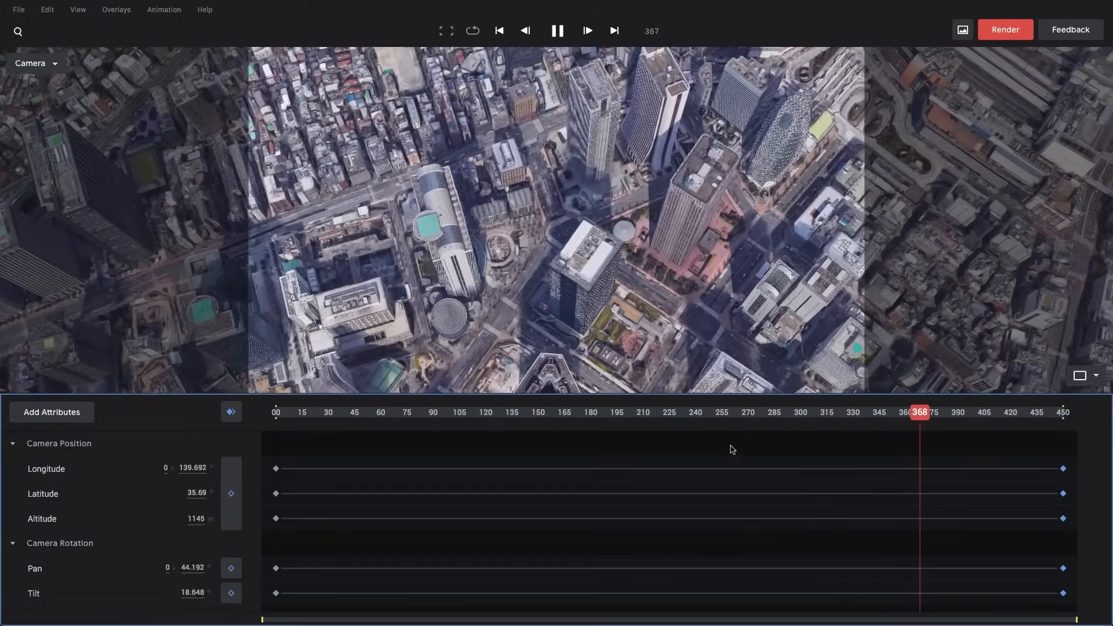
click(558, 31)
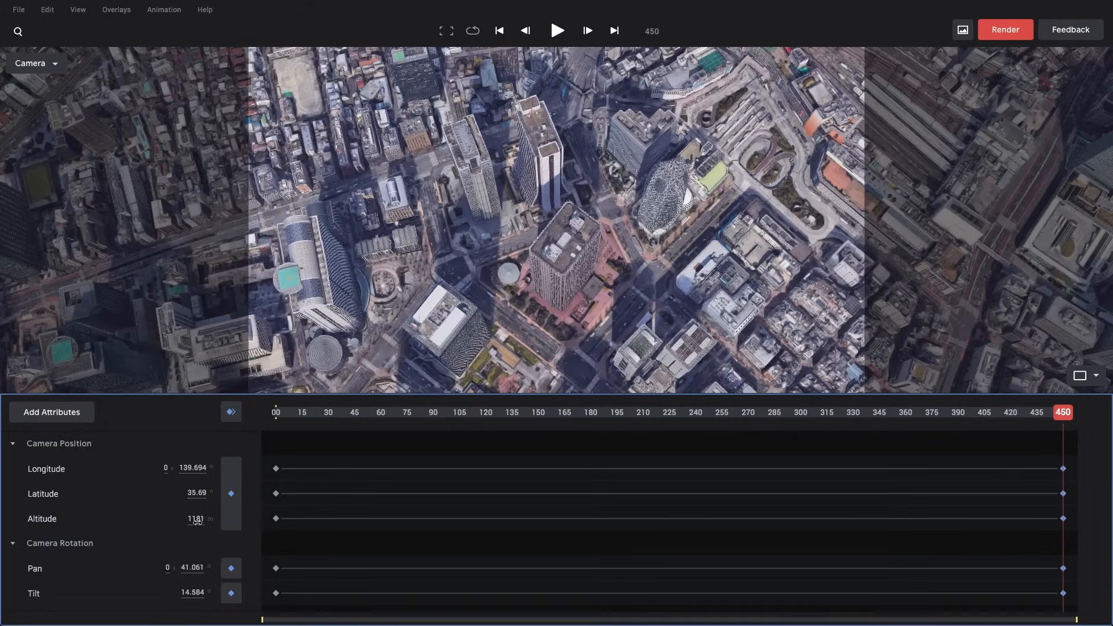
Start editing the ending camera's altitude at frame 450.
click(499, 30)
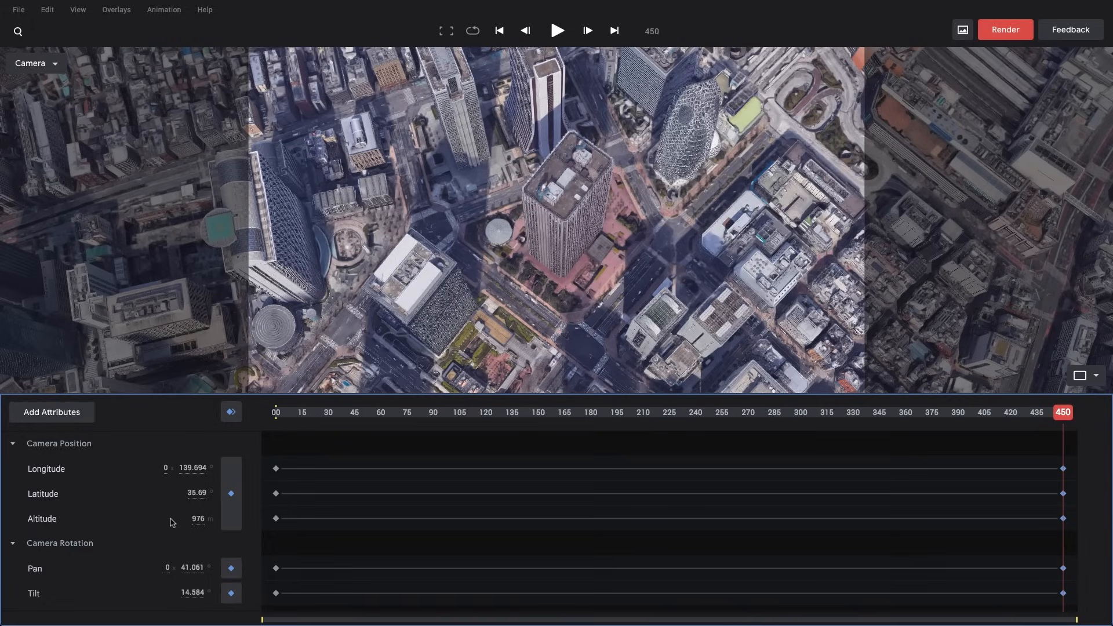
mouse_move(199, 524)
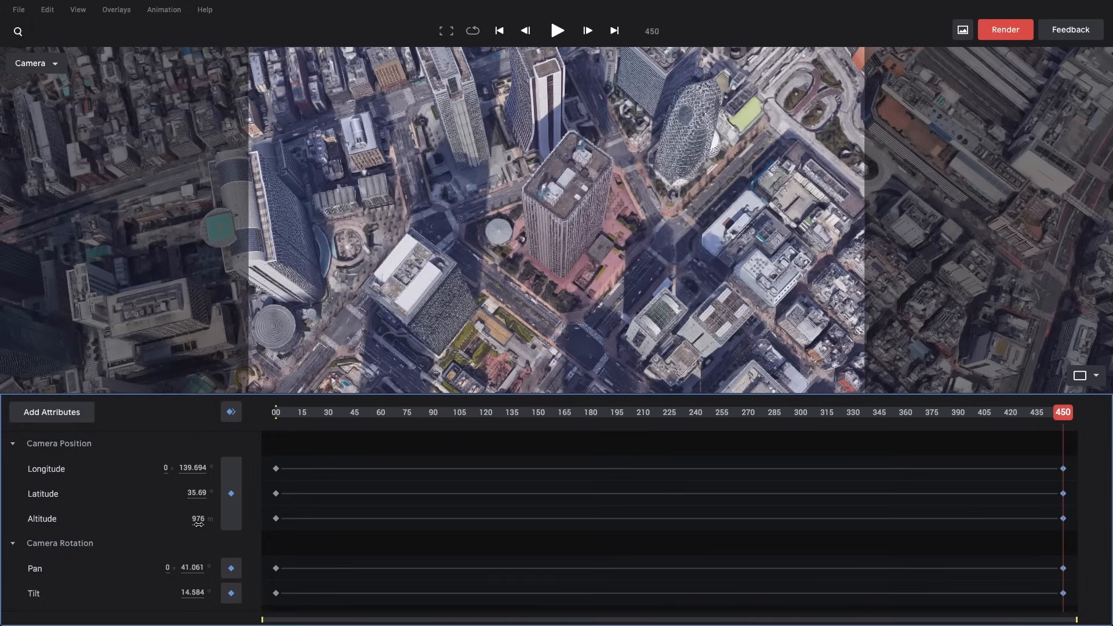
mouse_move(199, 528)
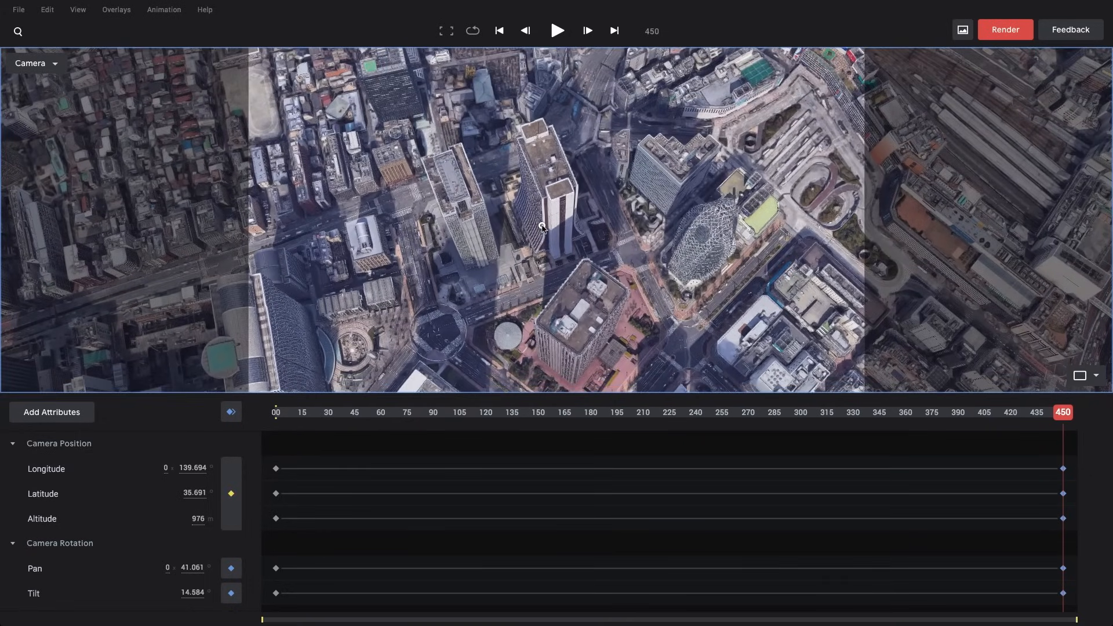
mouse_move(284, 487)
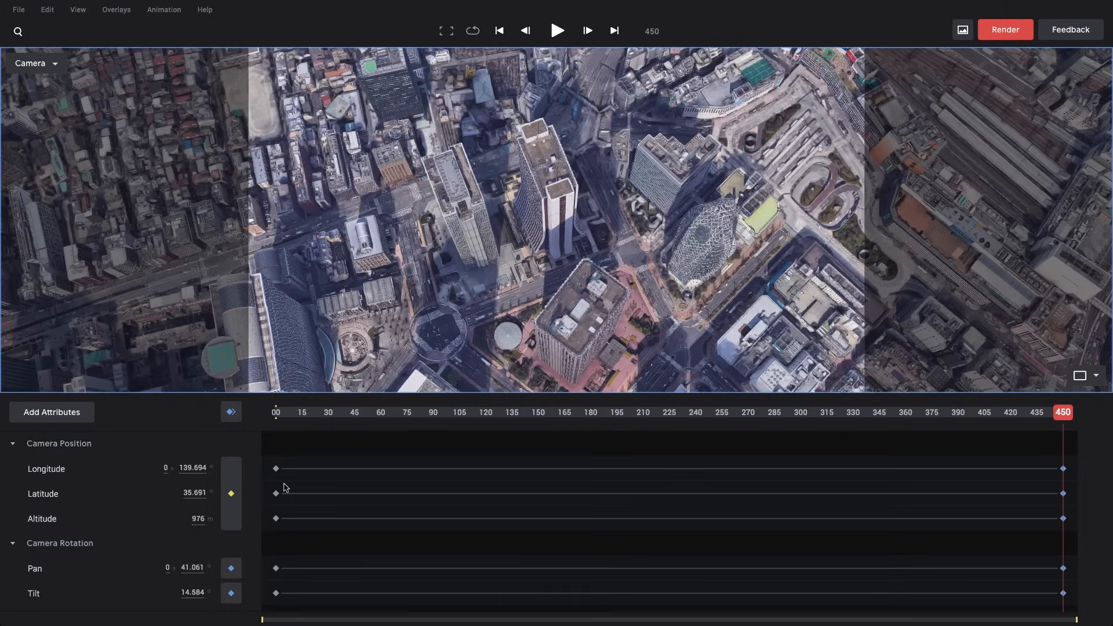
mouse_move(528, 308)
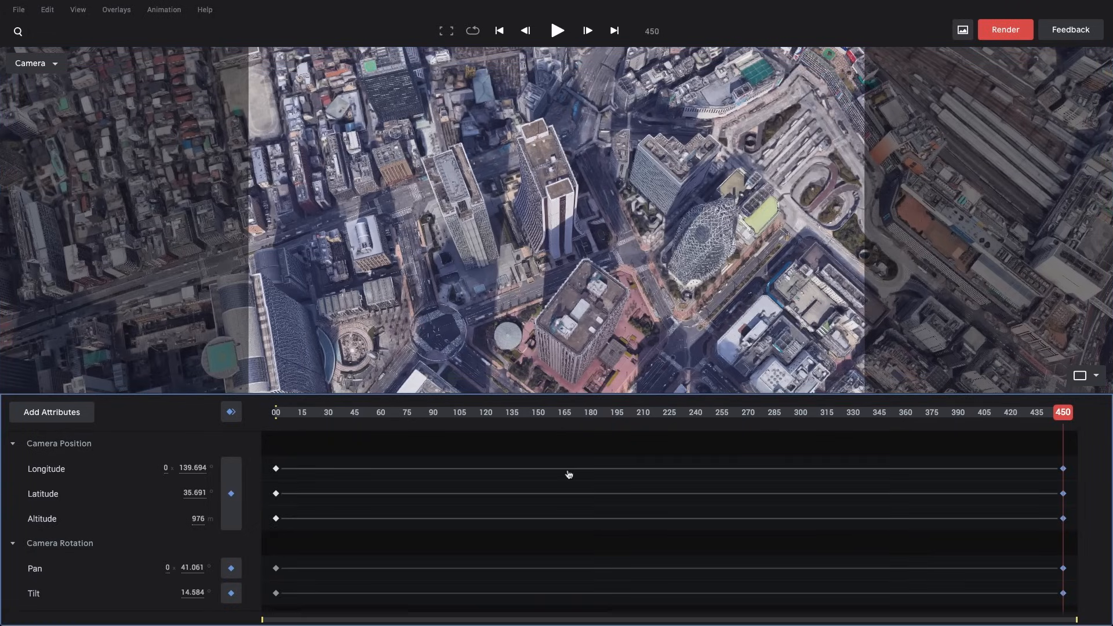
Replay the revised flyover and open the Render settings for frames 0–450.
click(557, 31)
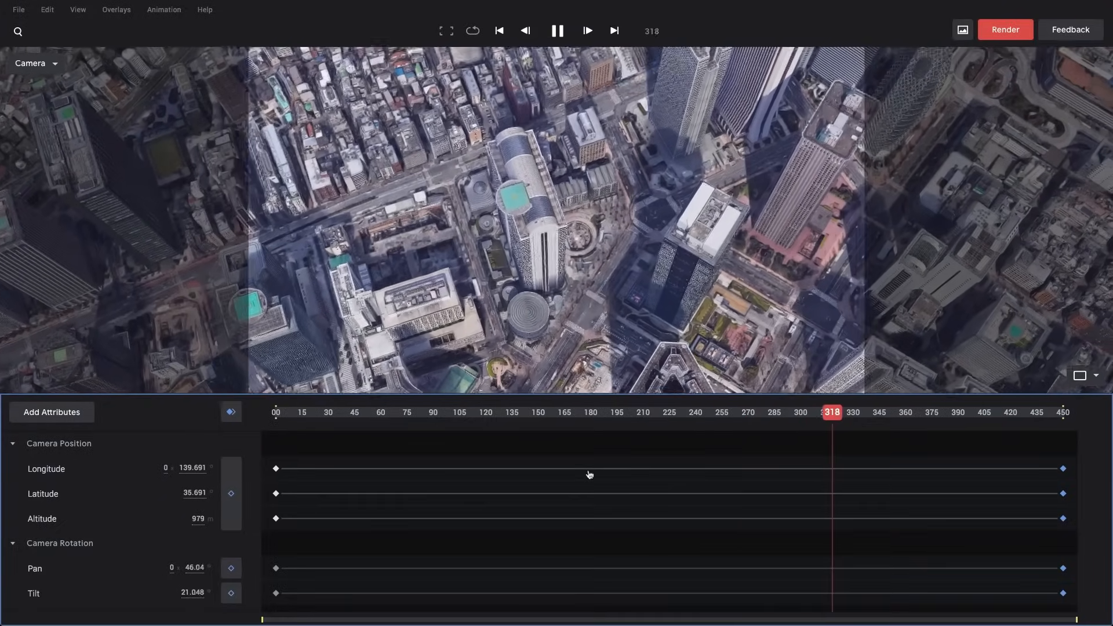
click(586, 31)
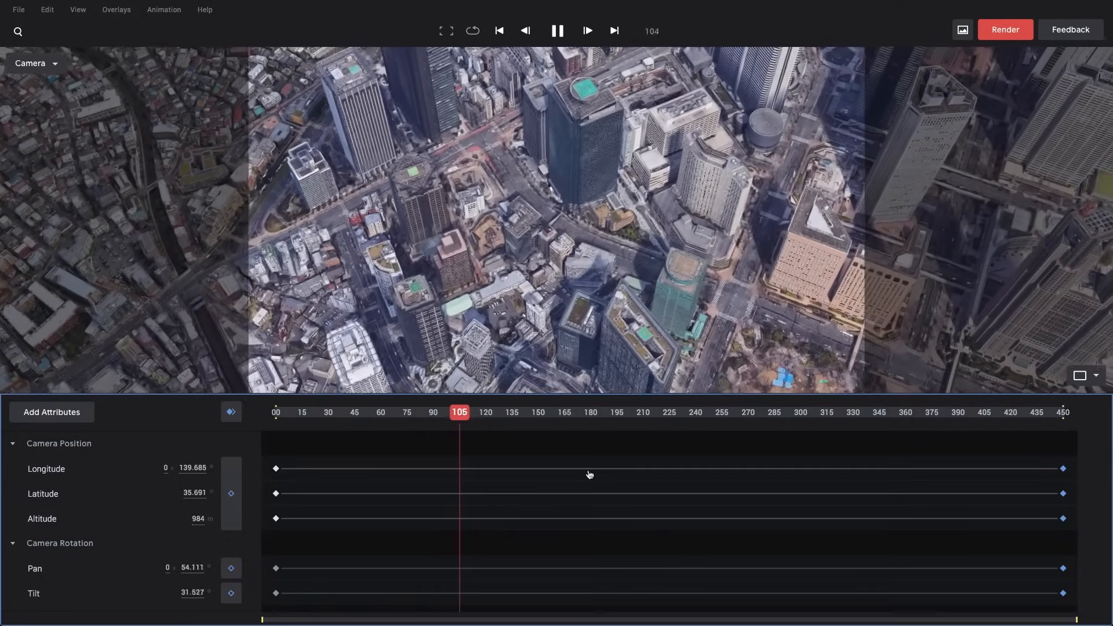
click(1003, 29)
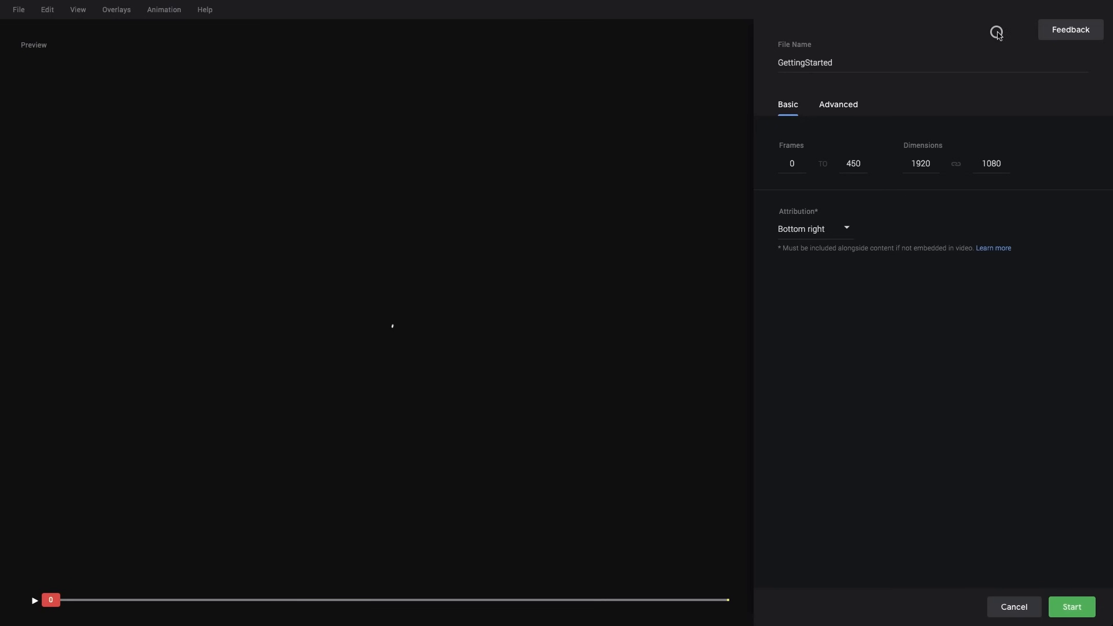
click(34, 600)
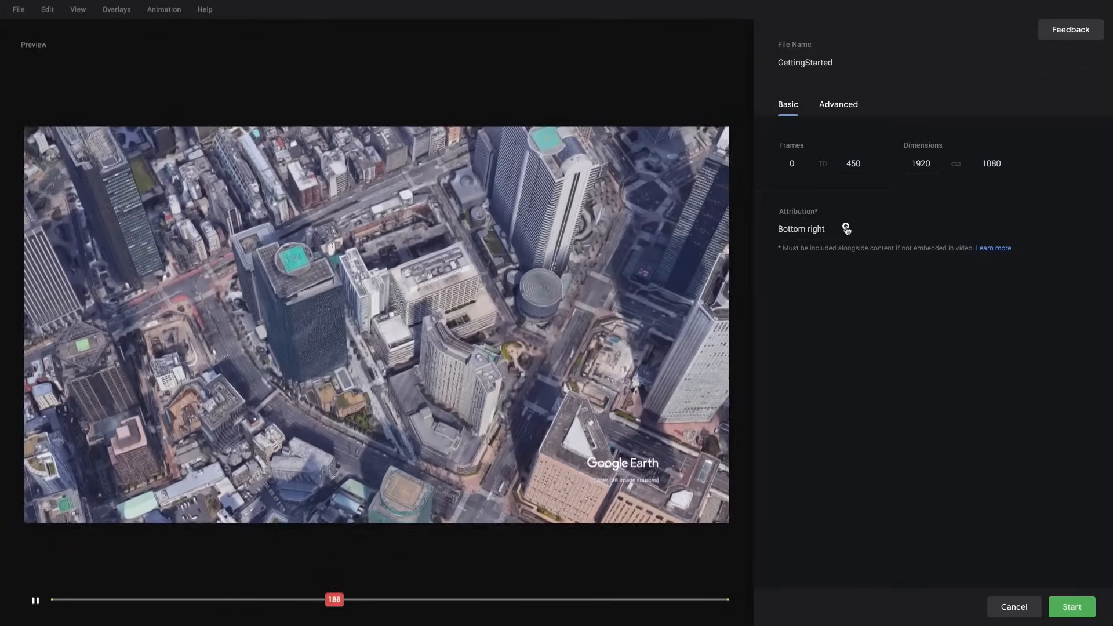
click(814, 228)
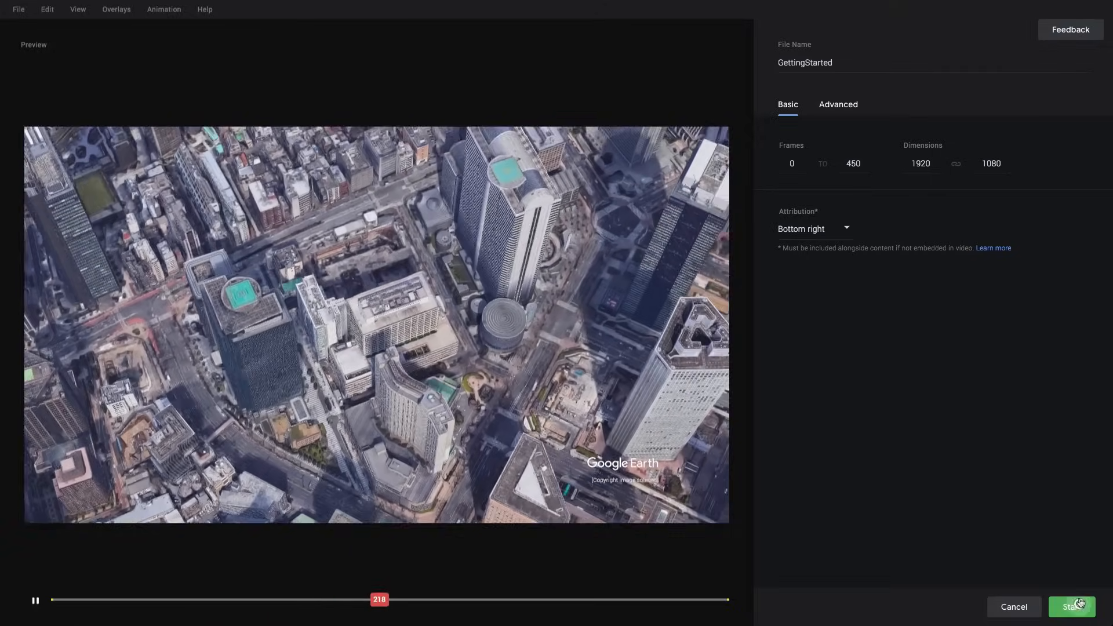
click(1073, 607)
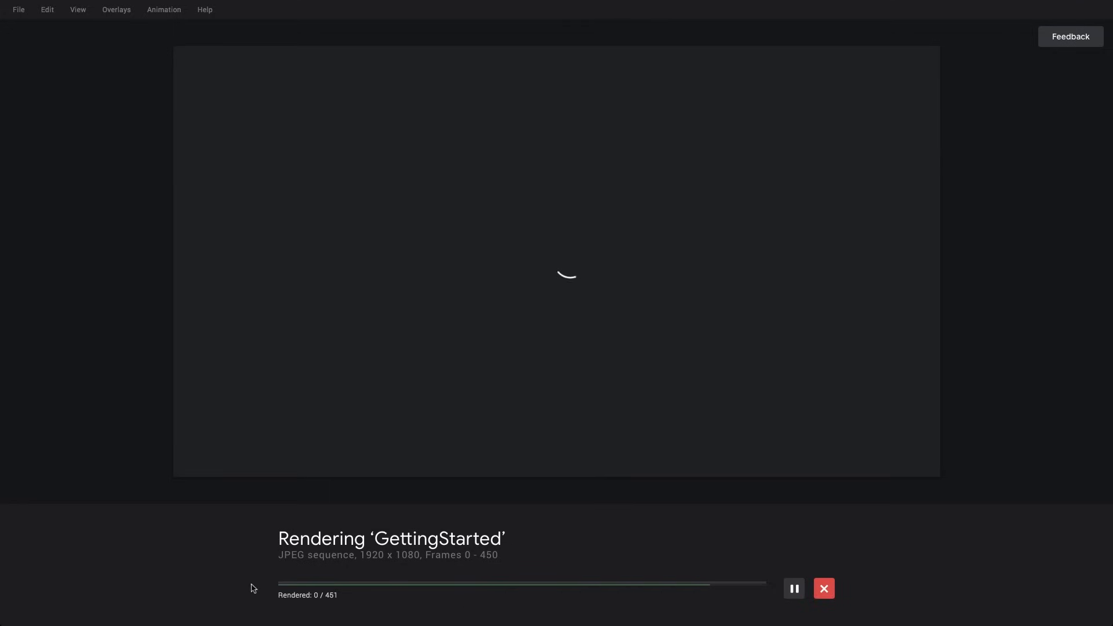
mouse_move(322, 577)
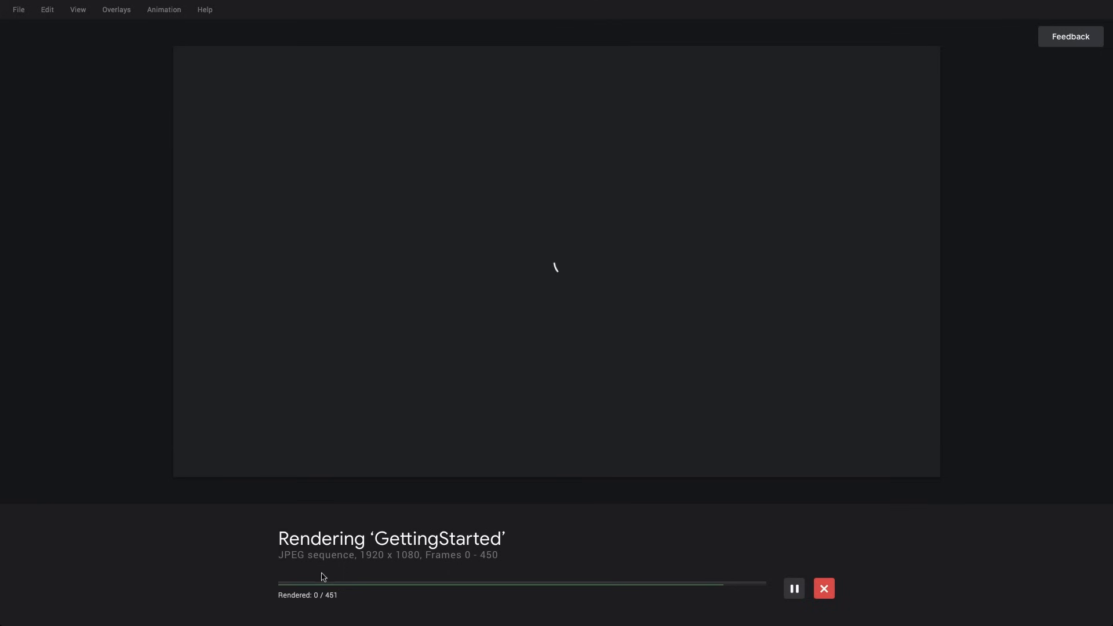